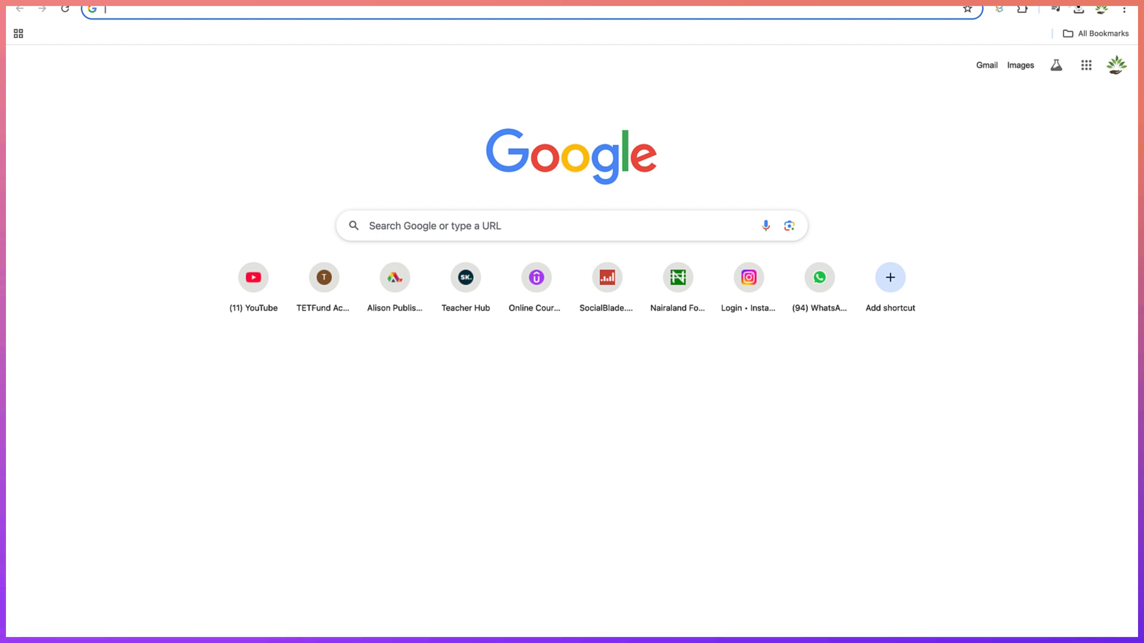
- Search Google for 'fliki ai' in a new tab
type("fli")
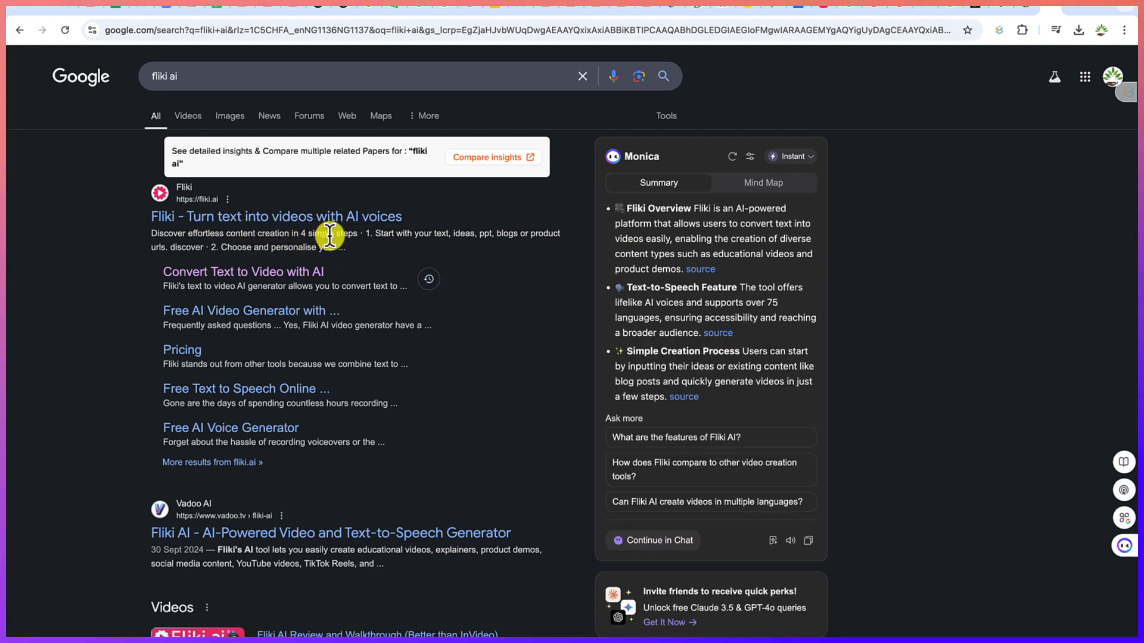
mouse_move(352, 251)
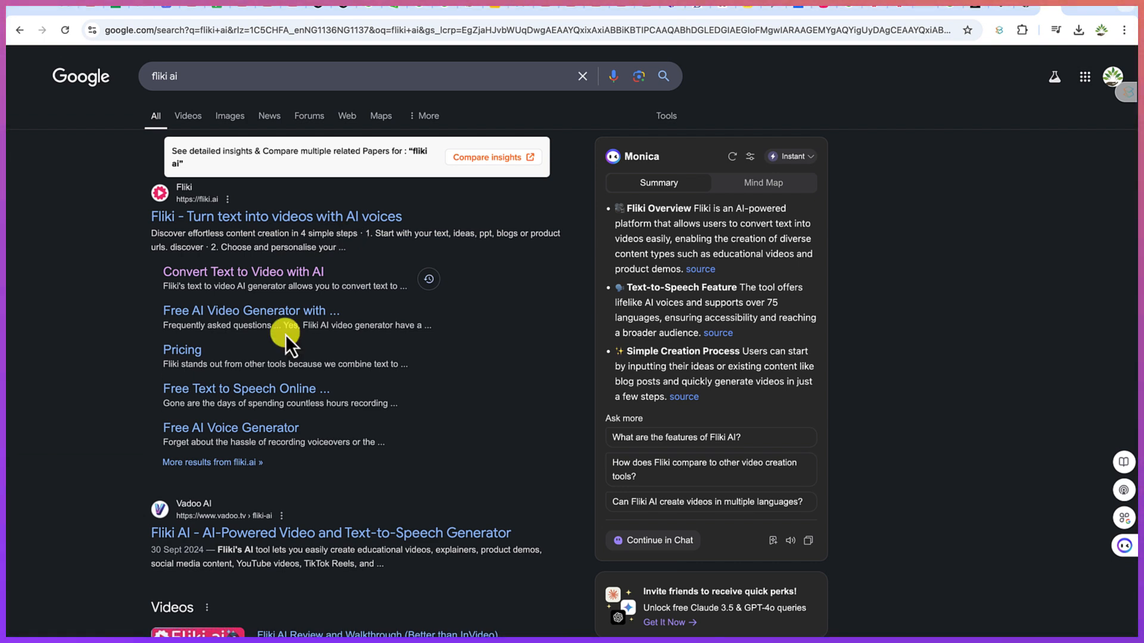
- Open the 'Fliki - Turn text into videos with AI voices' result at fliki.ai
left_click(275, 216)
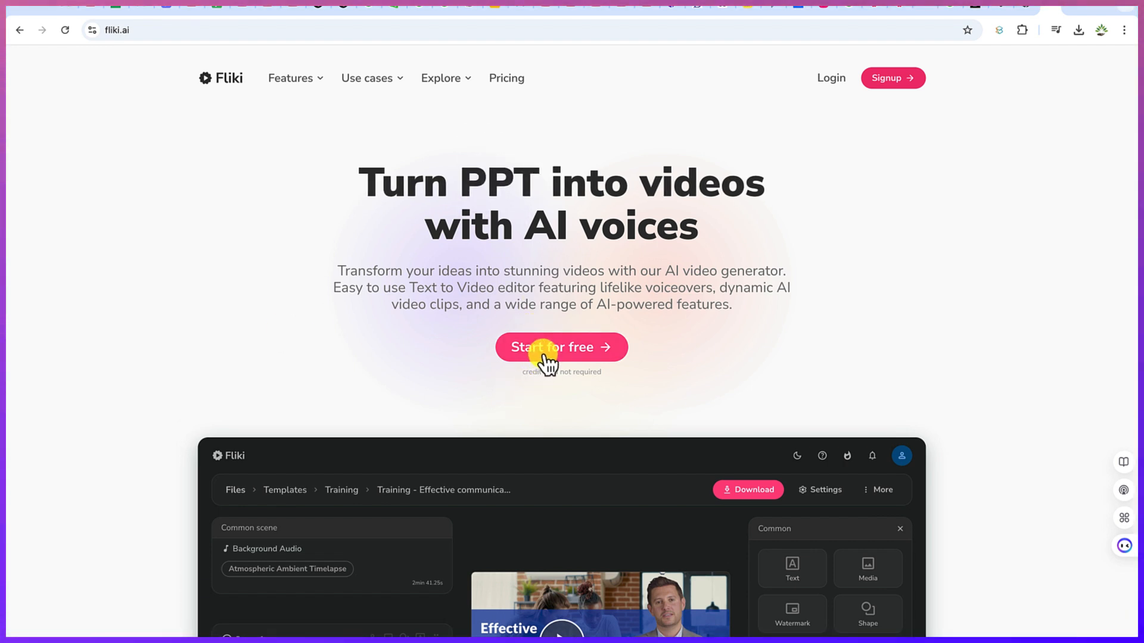
- Start Fliki for free to reach the app.fliki.ai Welcome dashboard
left_click(560, 347)
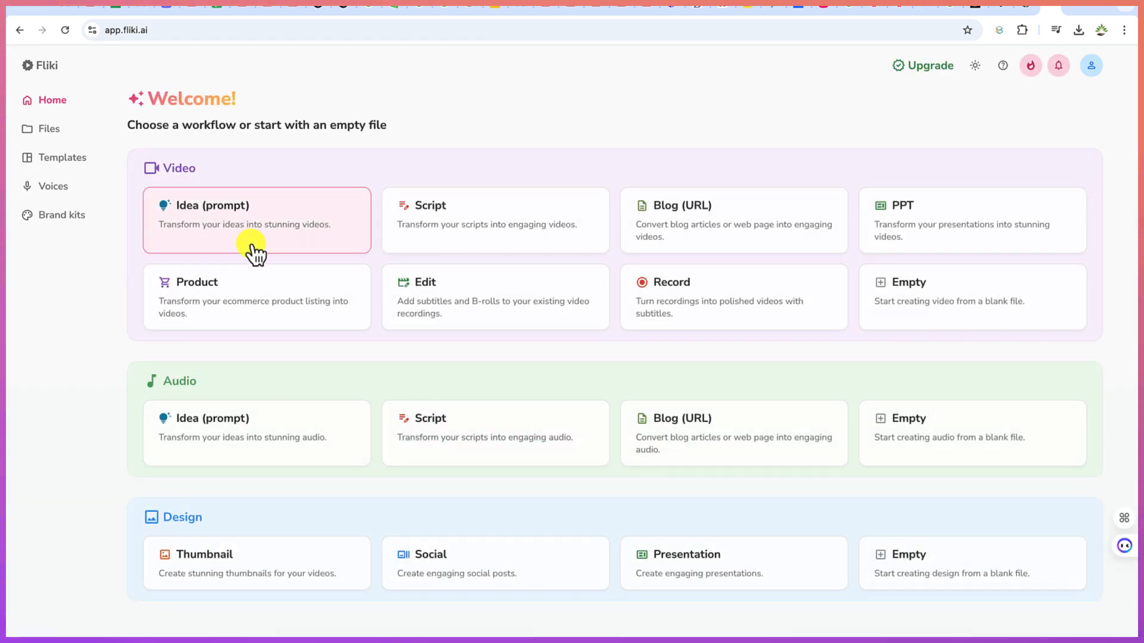
mouse_move(208, 230)
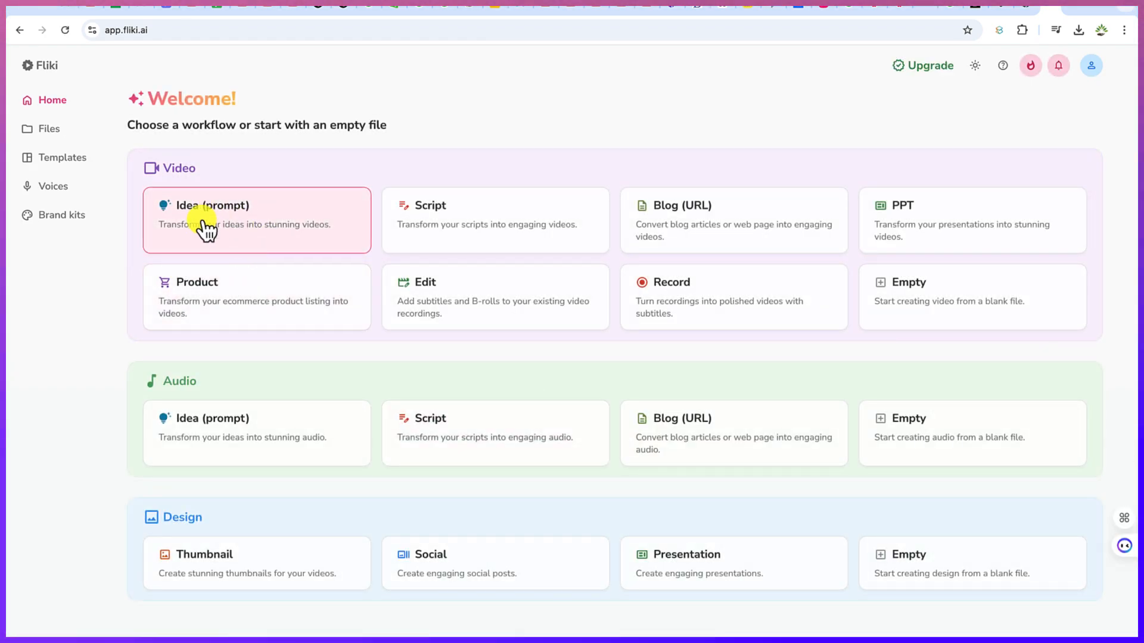
mouse_move(247, 249)
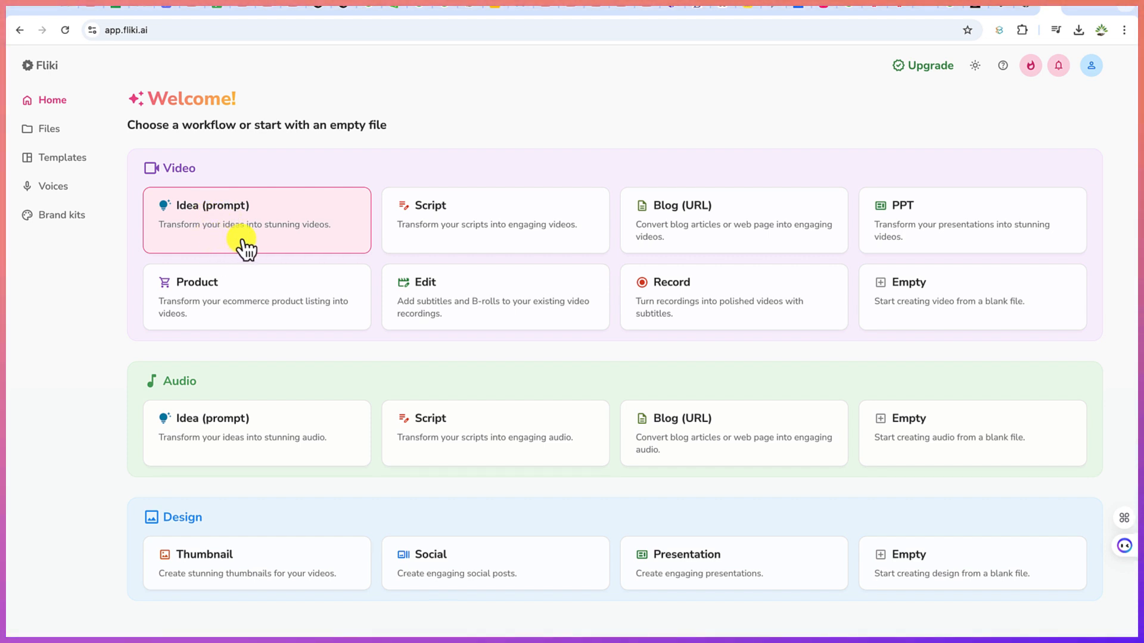
mouse_move(456, 241)
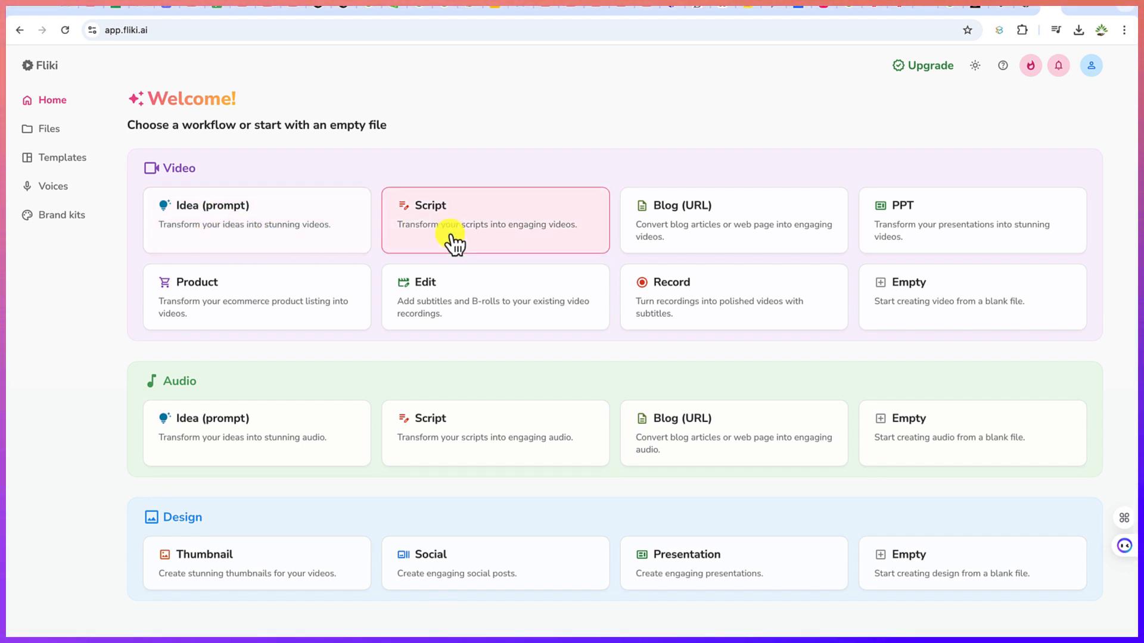
mouse_move(480, 251)
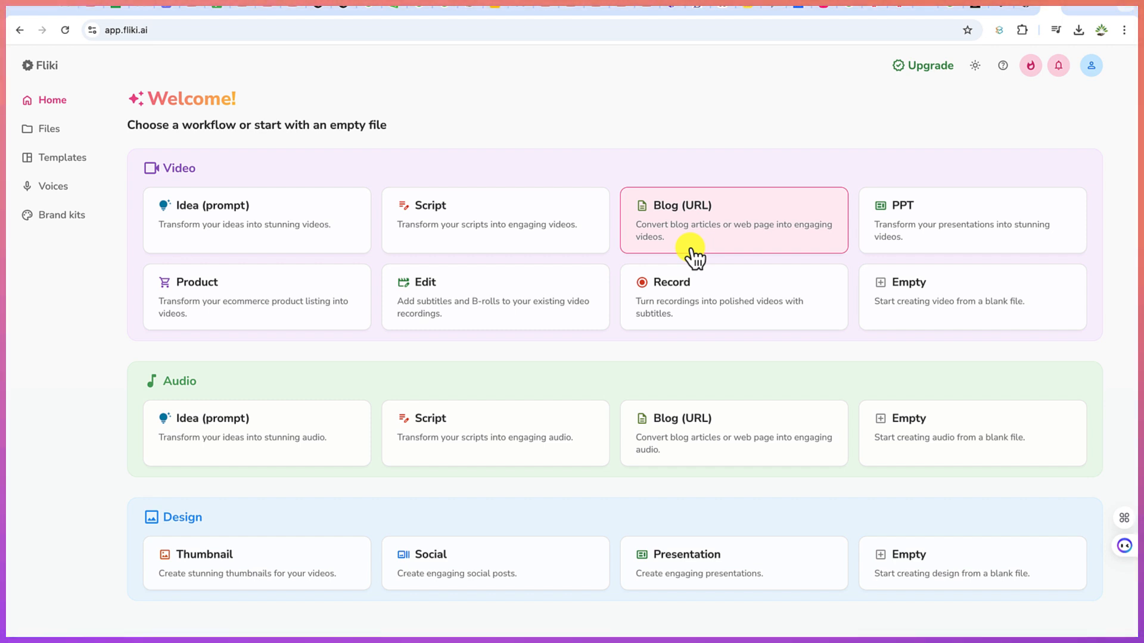
mouse_move(956, 240)
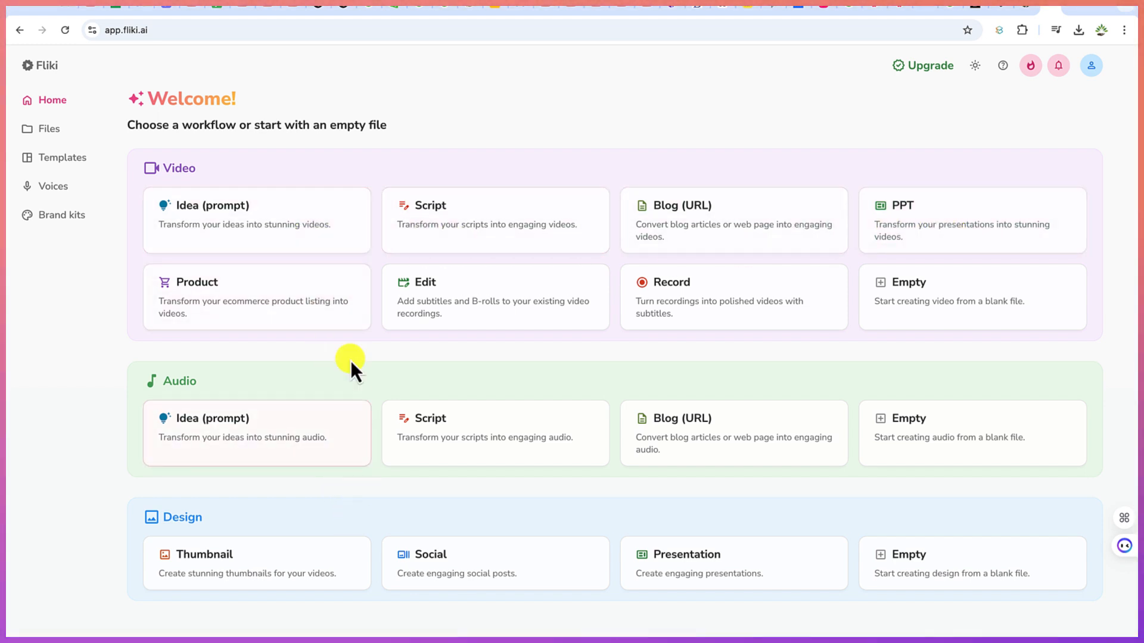
mouse_move(606, 504)
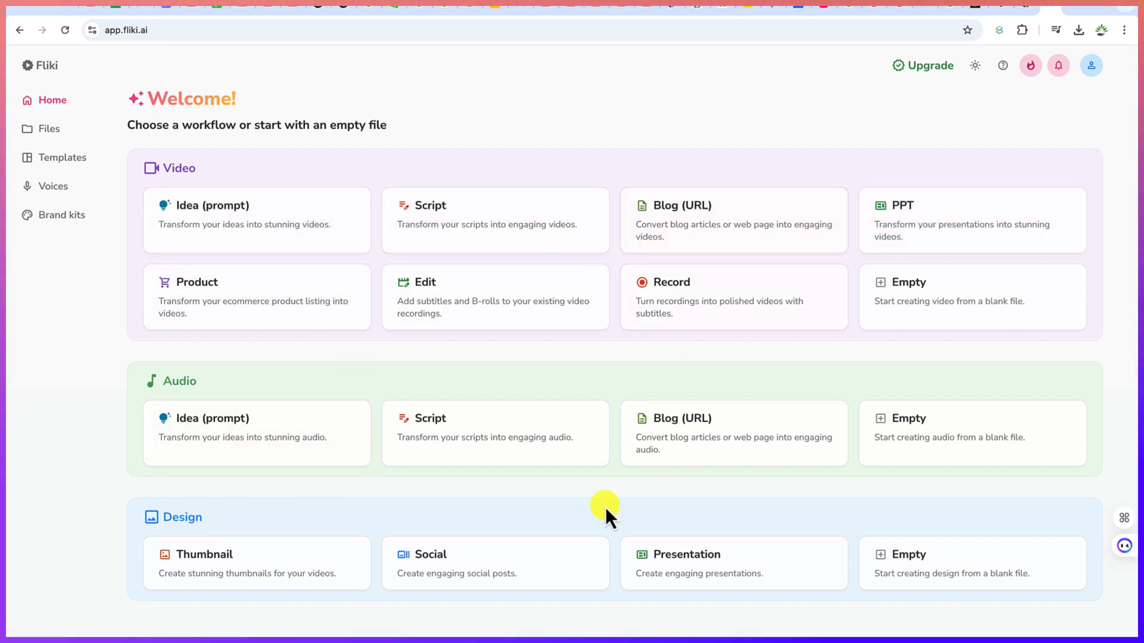
mouse_move(228, 467)
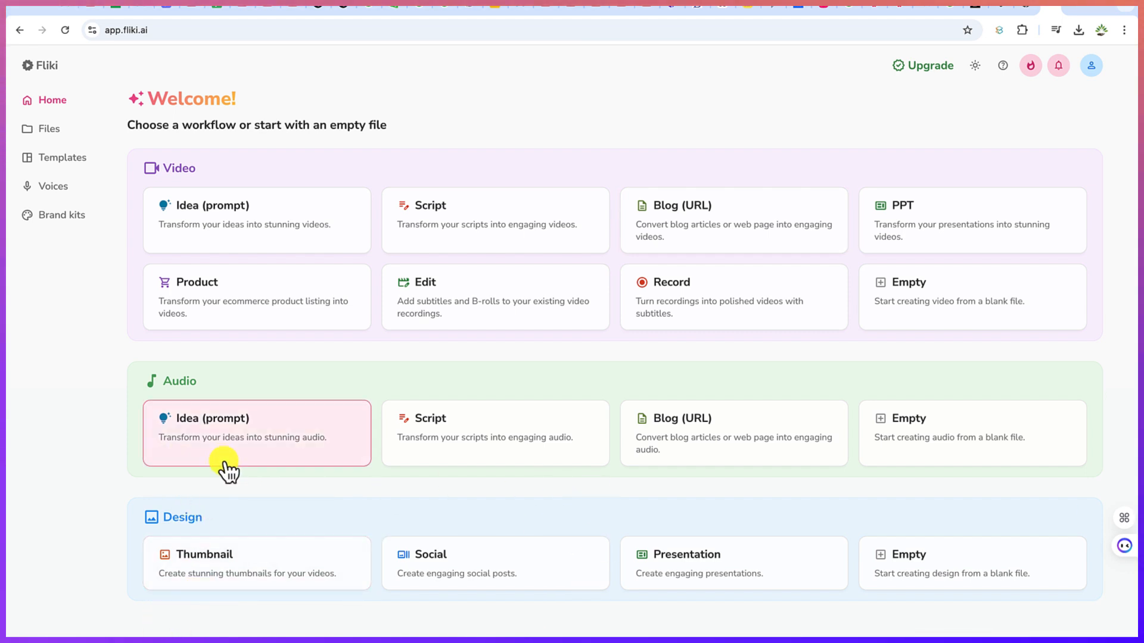
mouse_move(501, 605)
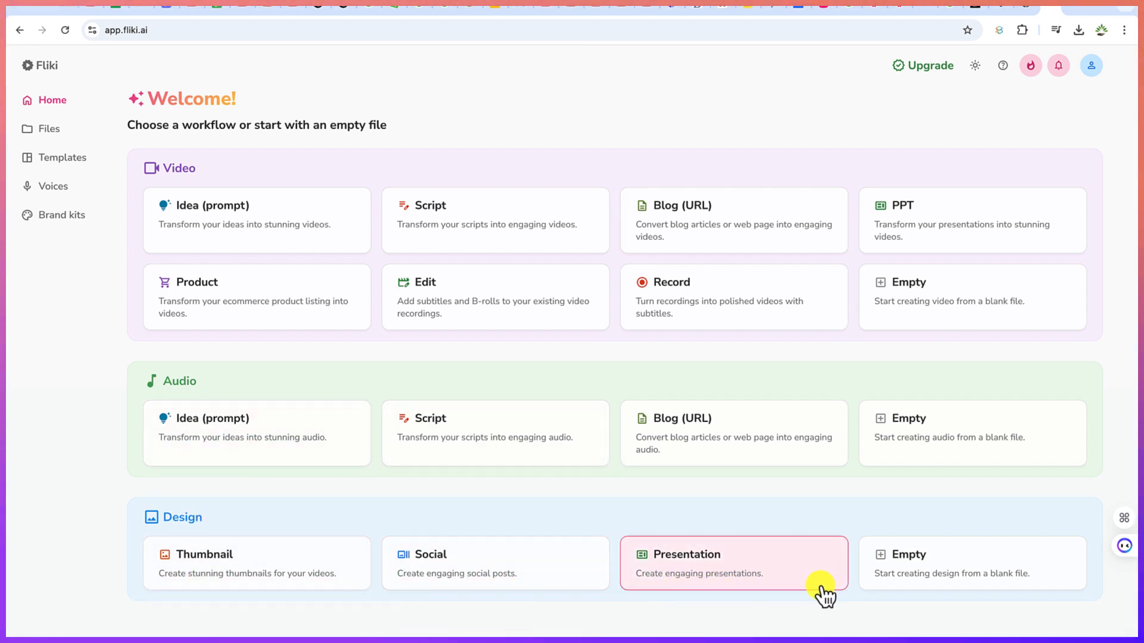
mouse_move(204, 226)
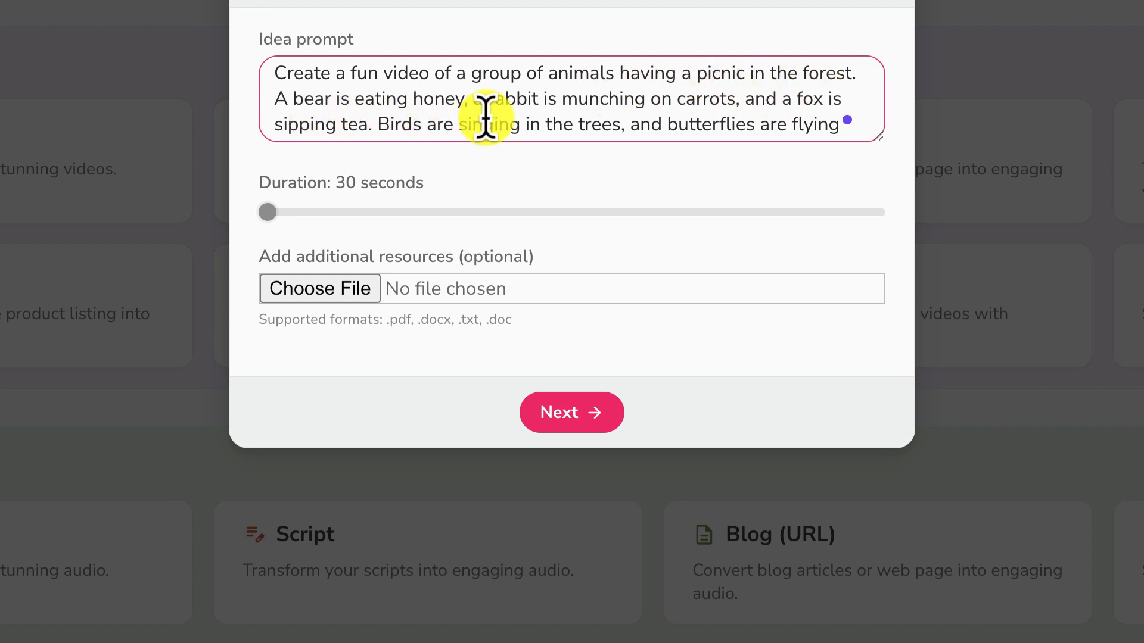
mouse_move(701, 111)
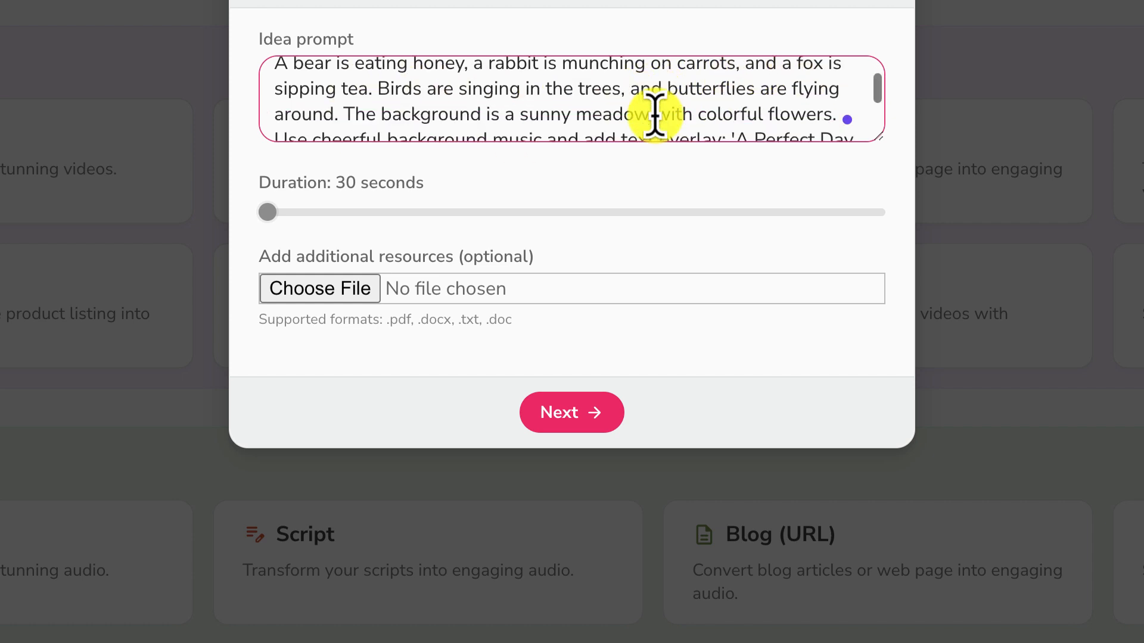
- Enter the animals-picnicking-in-a-forest idea prompt, keeping Duration at 30 seconds
scroll("down", 3)
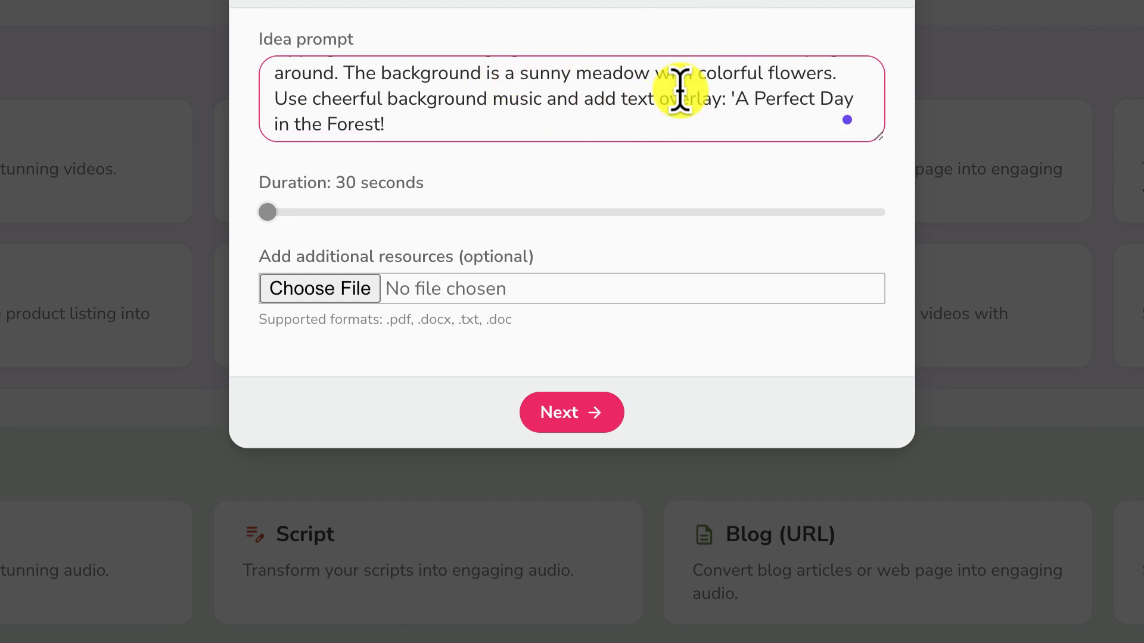
mouse_move(523, 116)
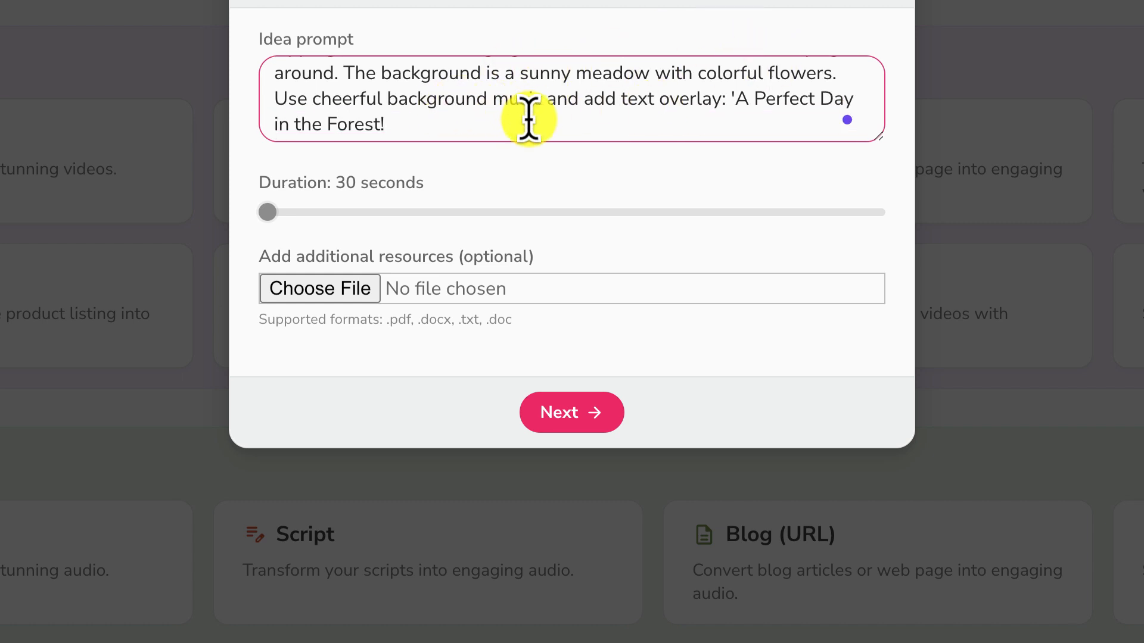
mouse_move(458, 102)
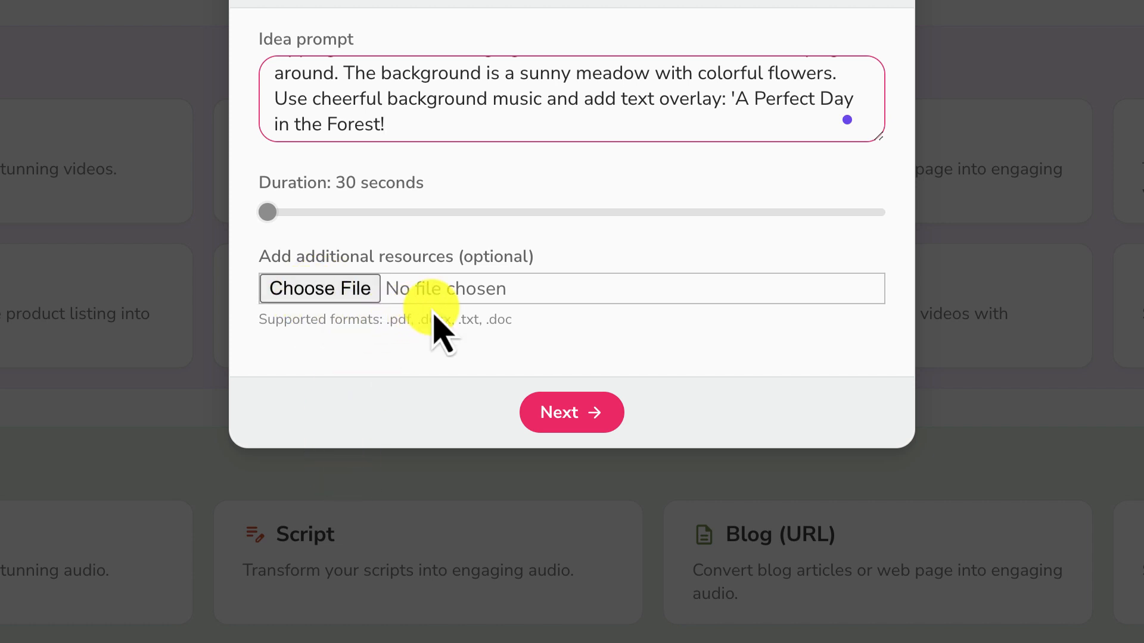
mouse_move(416, 358)
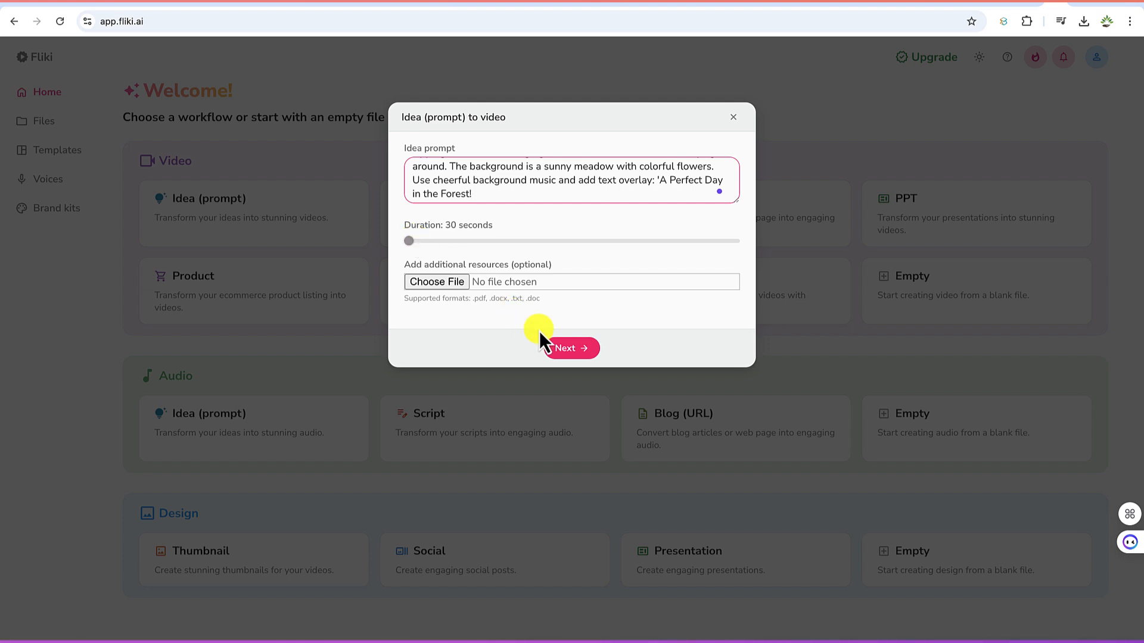
- Submit the prompt, then choose cheerful tone, entertainment purpose and wildlife enthusiasts audience
left_click(572, 347)
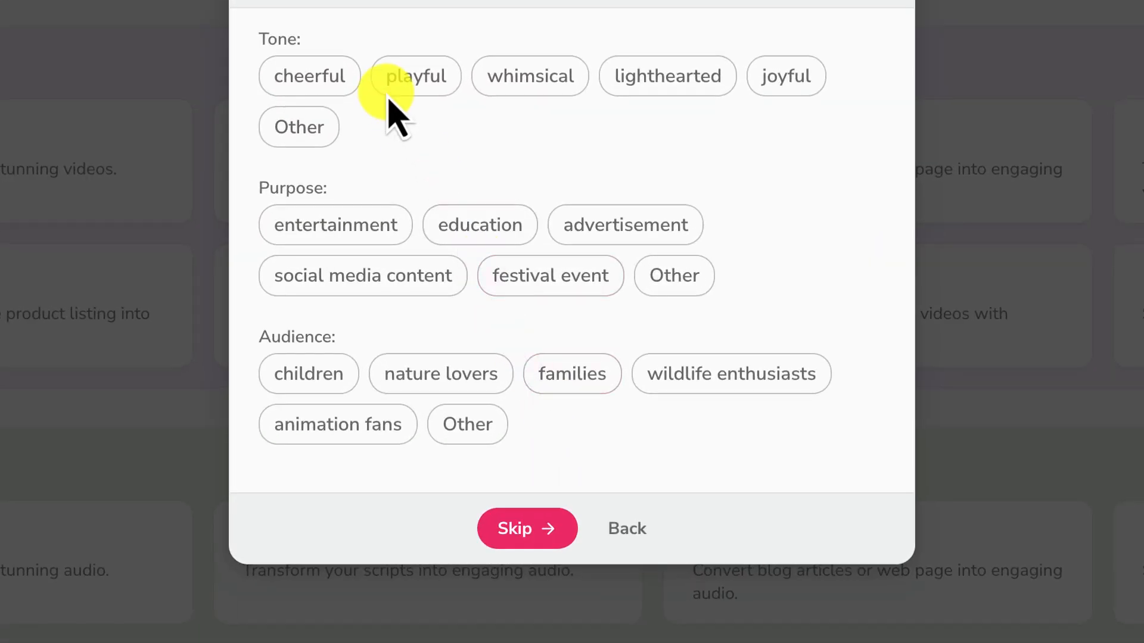
mouse_move(358, 43)
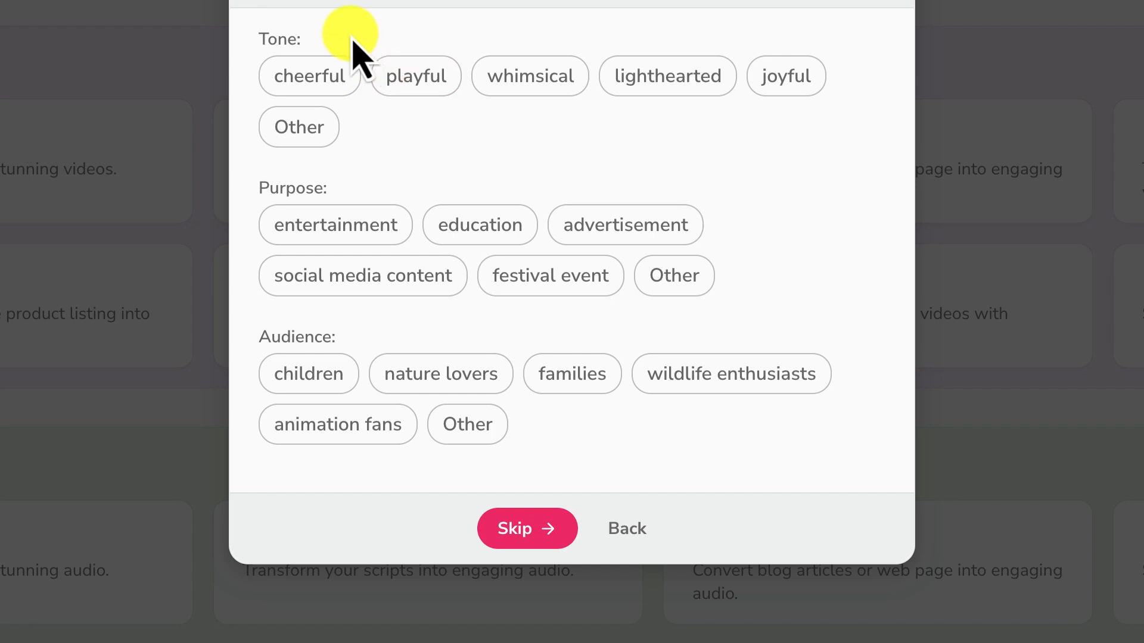
left_click(309, 76)
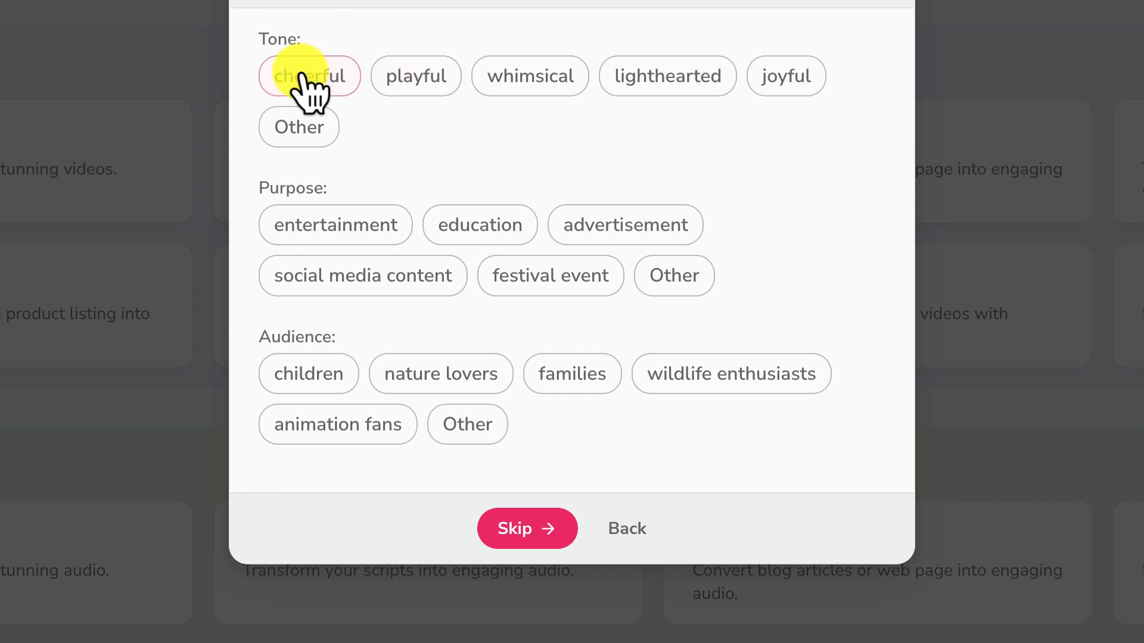
left_click(415, 76)
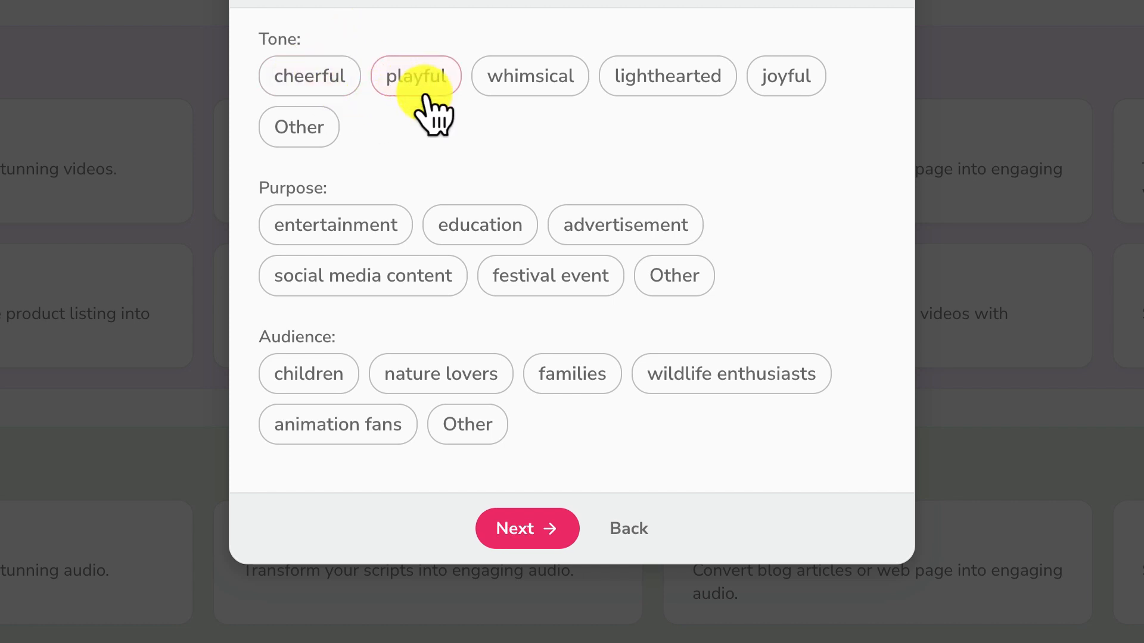
mouse_move(786, 75)
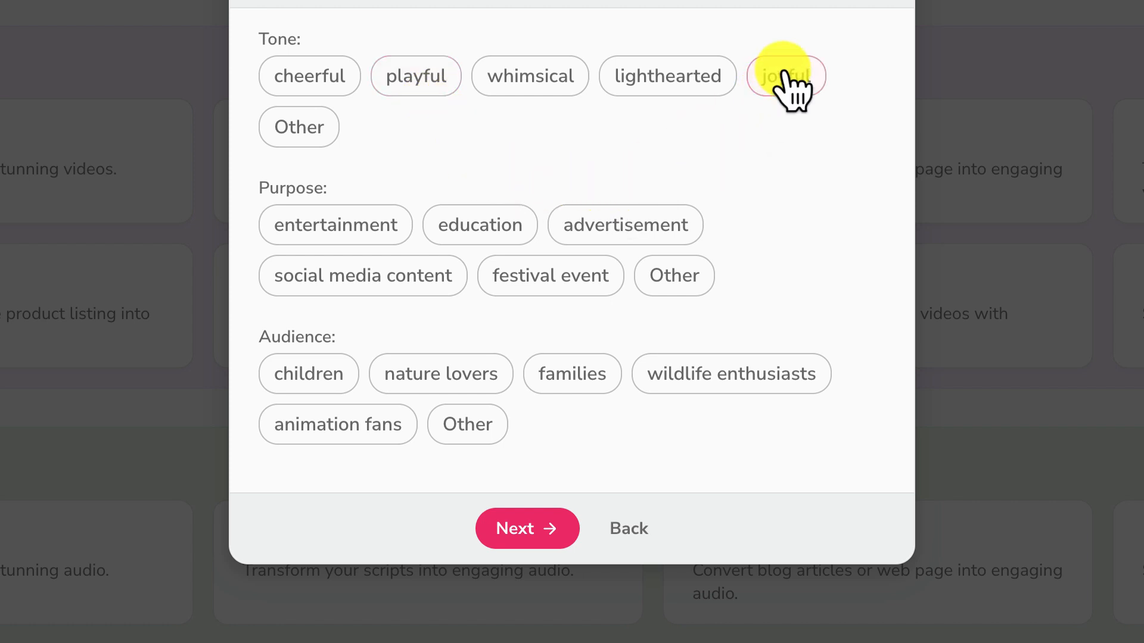
left_click(786, 76)
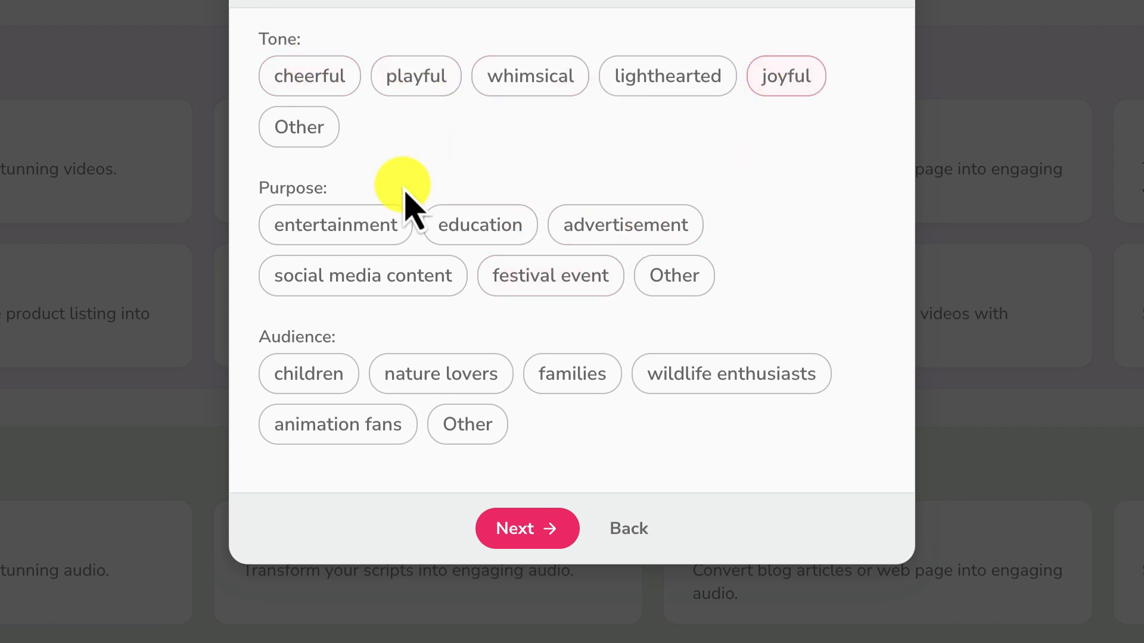
left_click(309, 76)
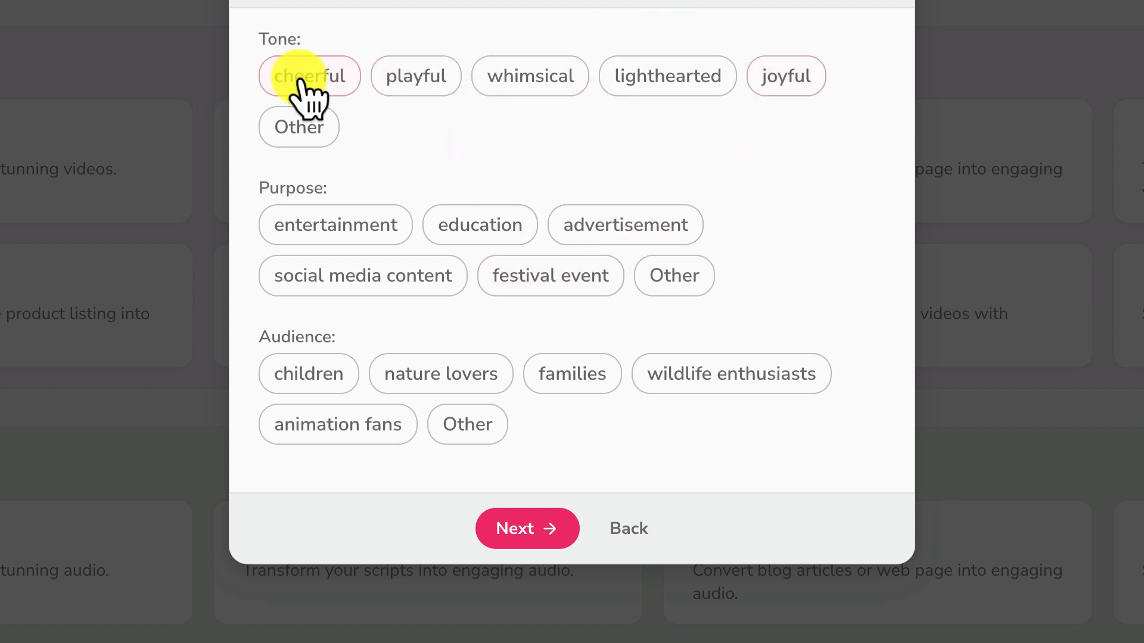
left_click(334, 225)
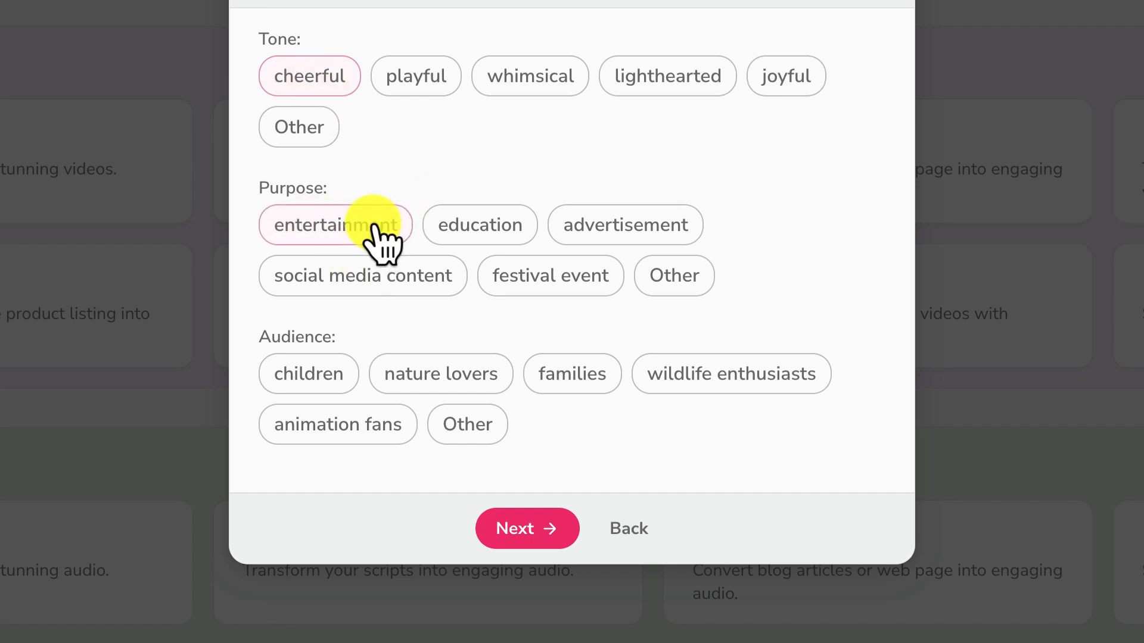
left_click(308, 373)
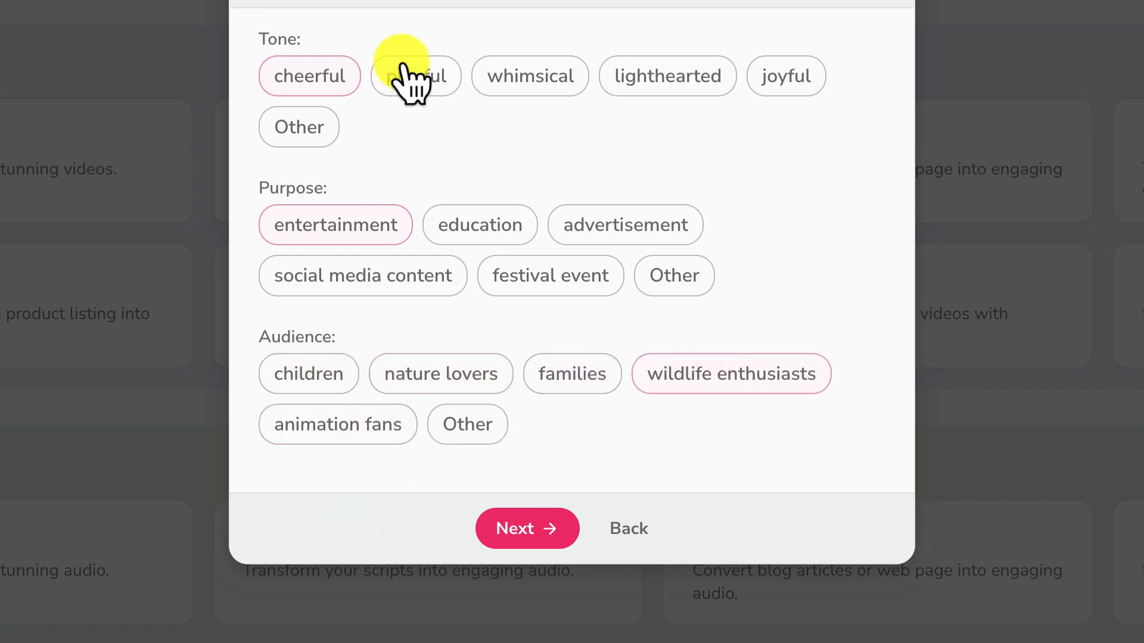
left_click(527, 528)
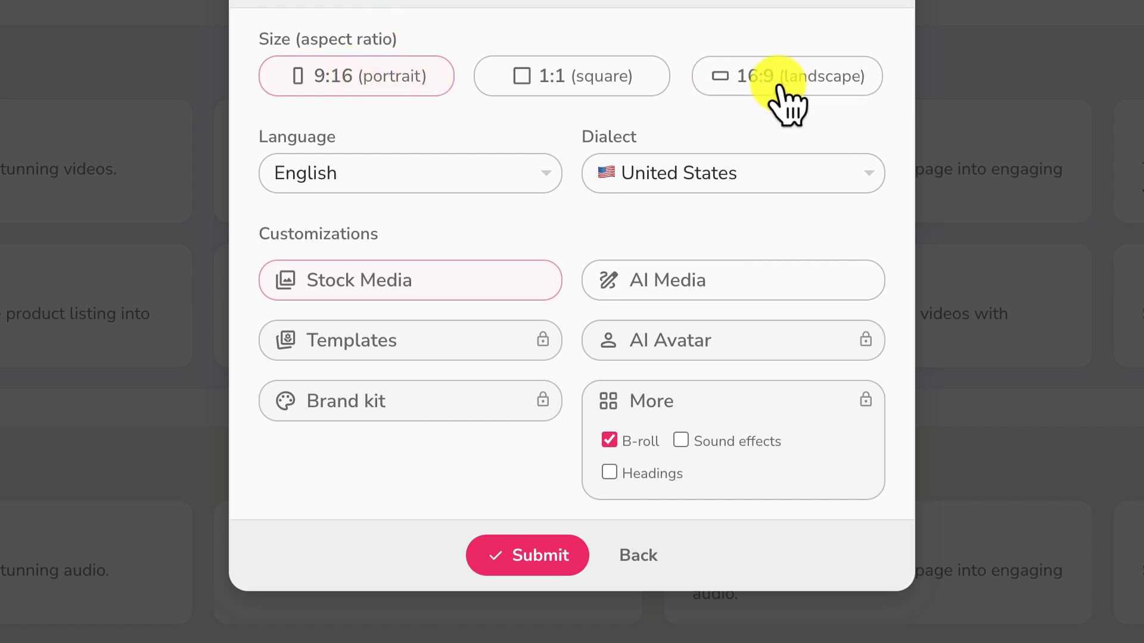
- Use 16:9 landscape, English with United Kingdom dialect, Stock Media and B-roll, then submit
left_click(786, 76)
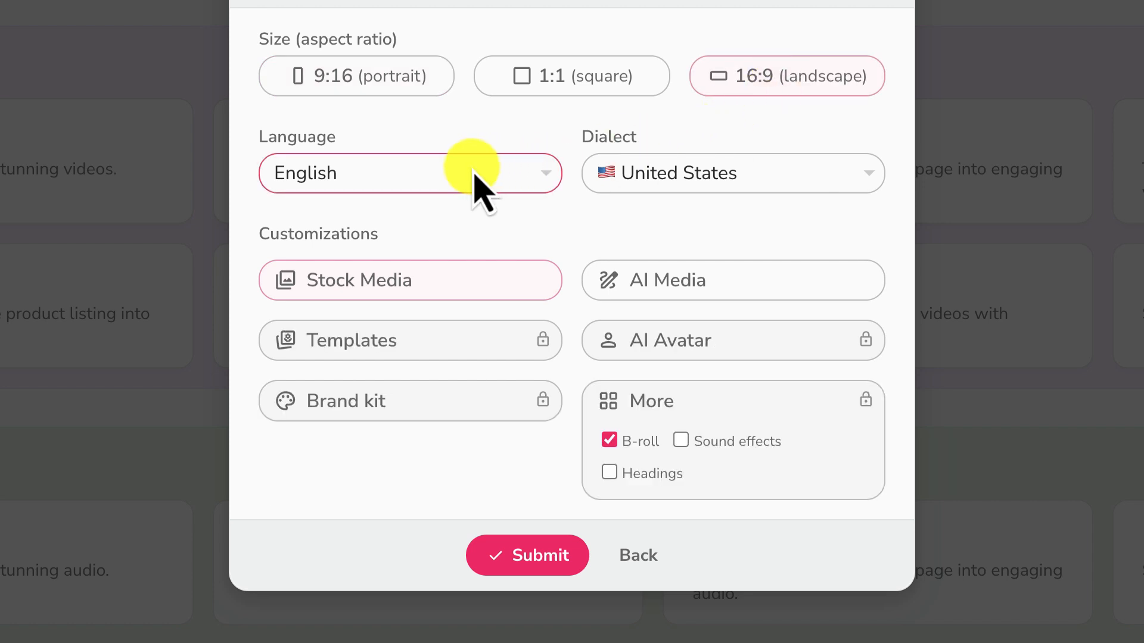
left_click(405, 173)
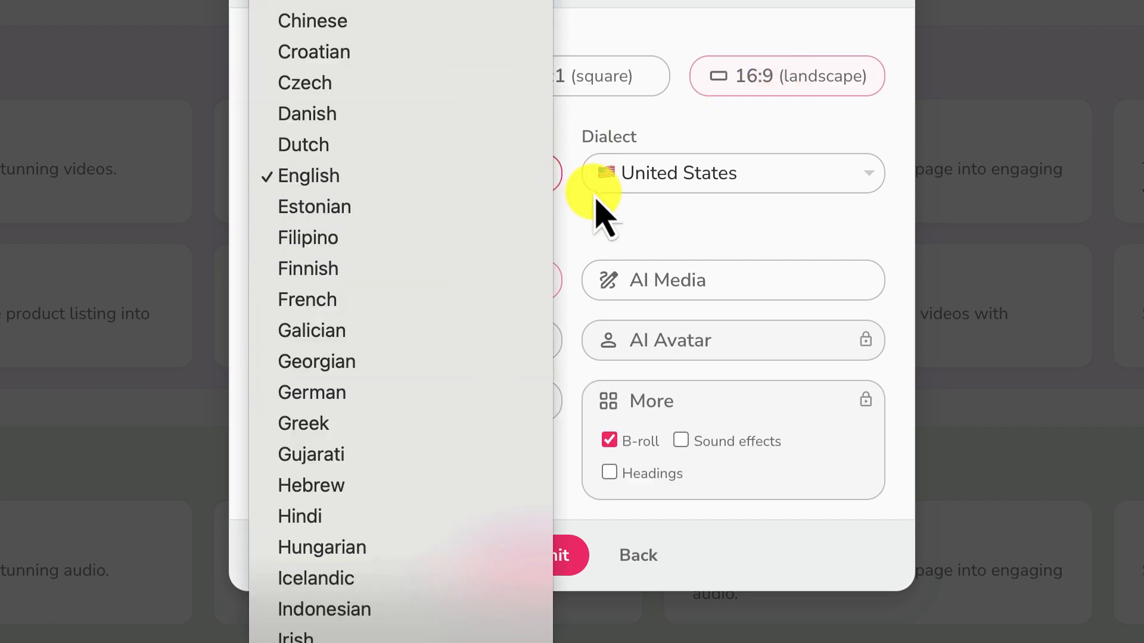
left_click(304, 175)
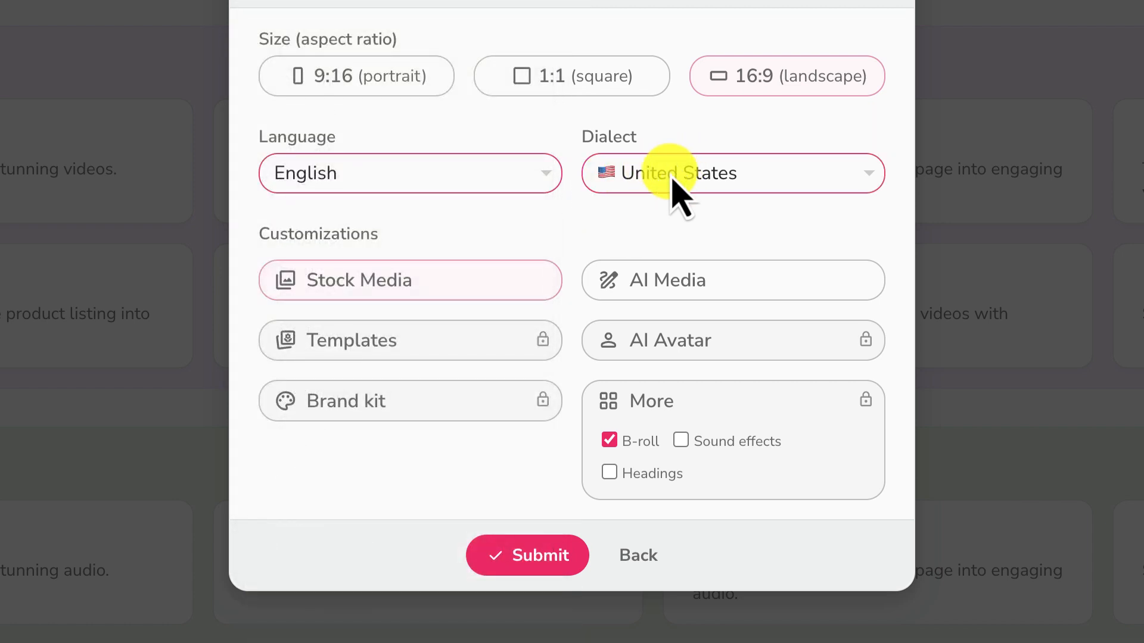
left_click(732, 173)
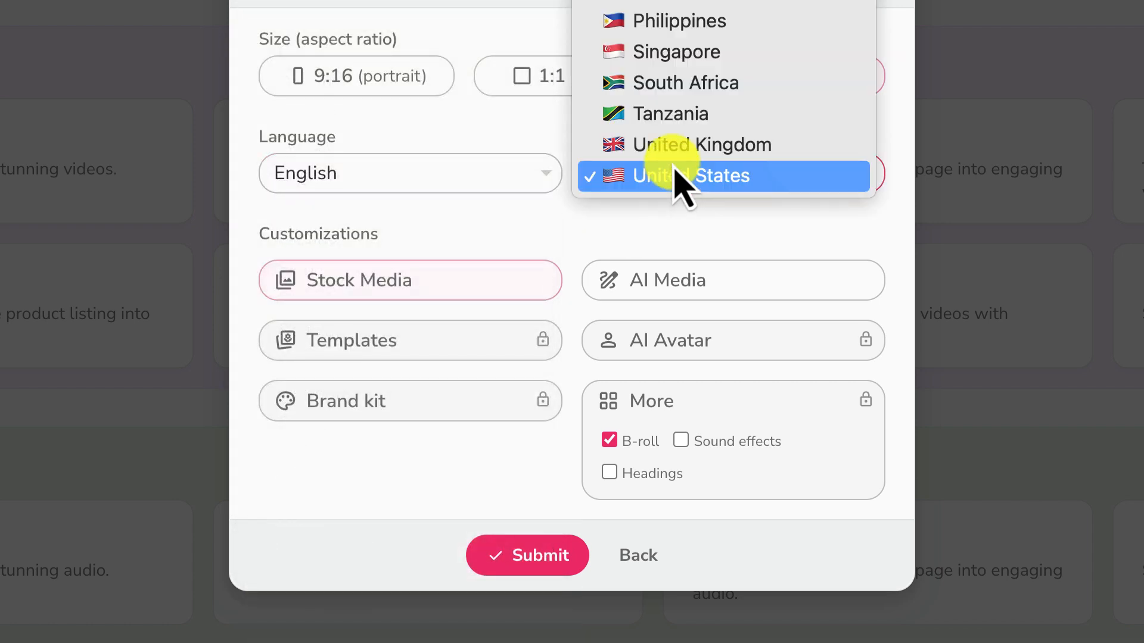
left_click(701, 144)
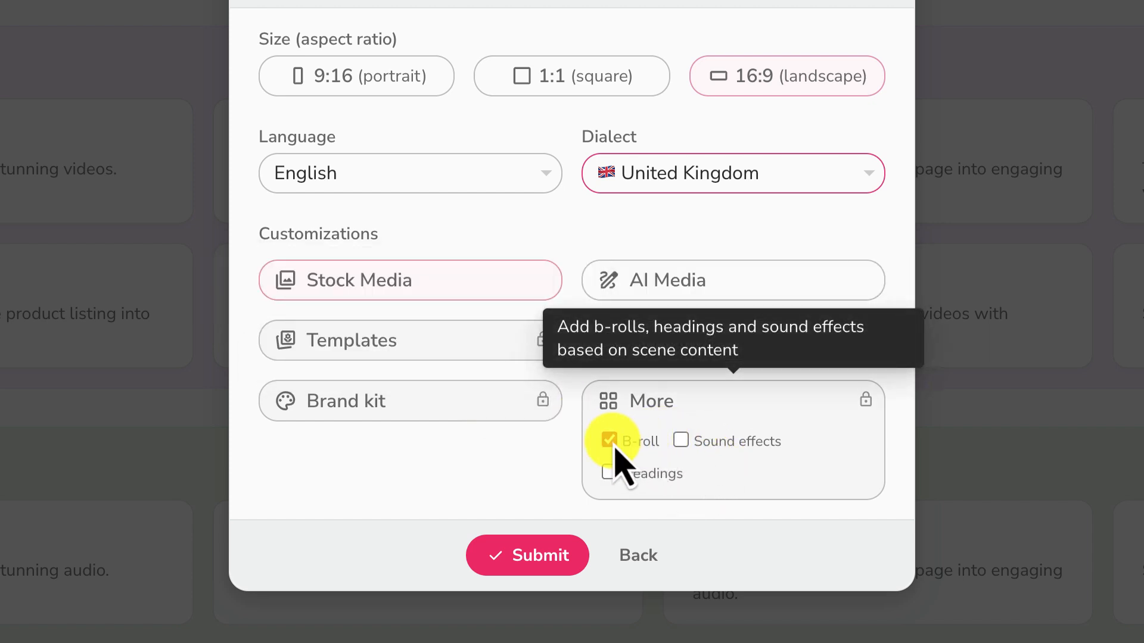
left_click(610, 439)
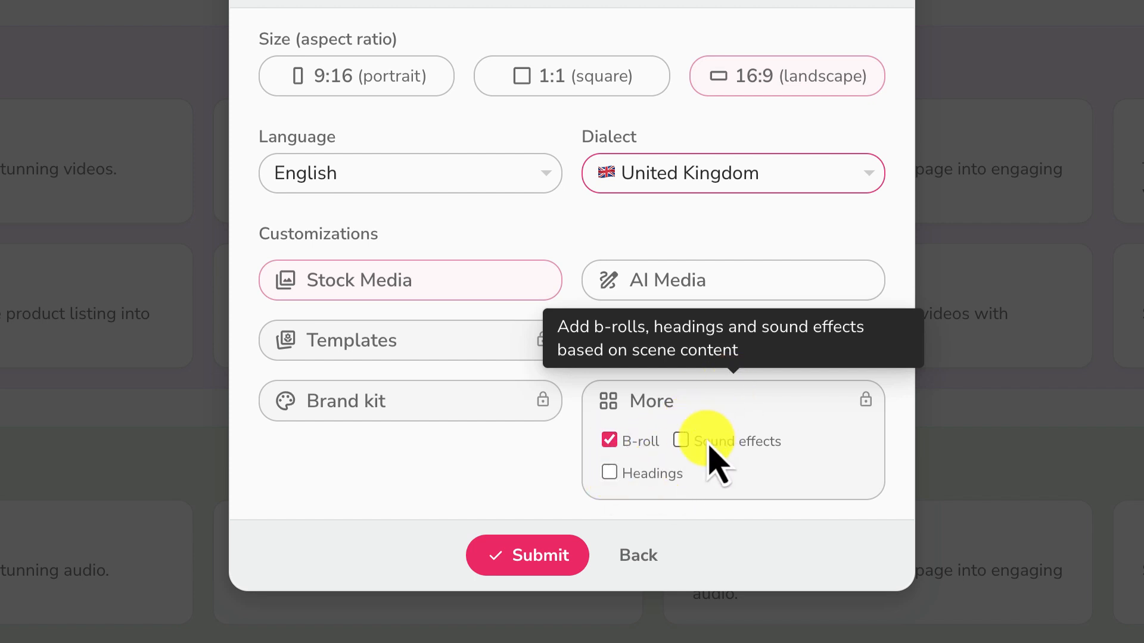
mouse_move(481, 299)
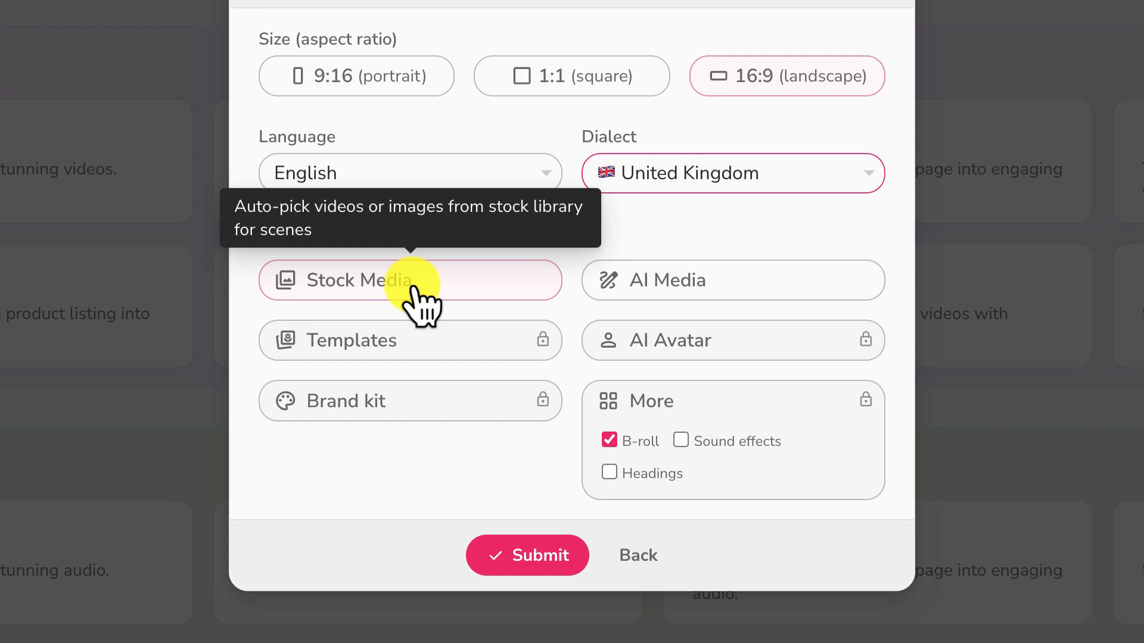
mouse_move(496, 471)
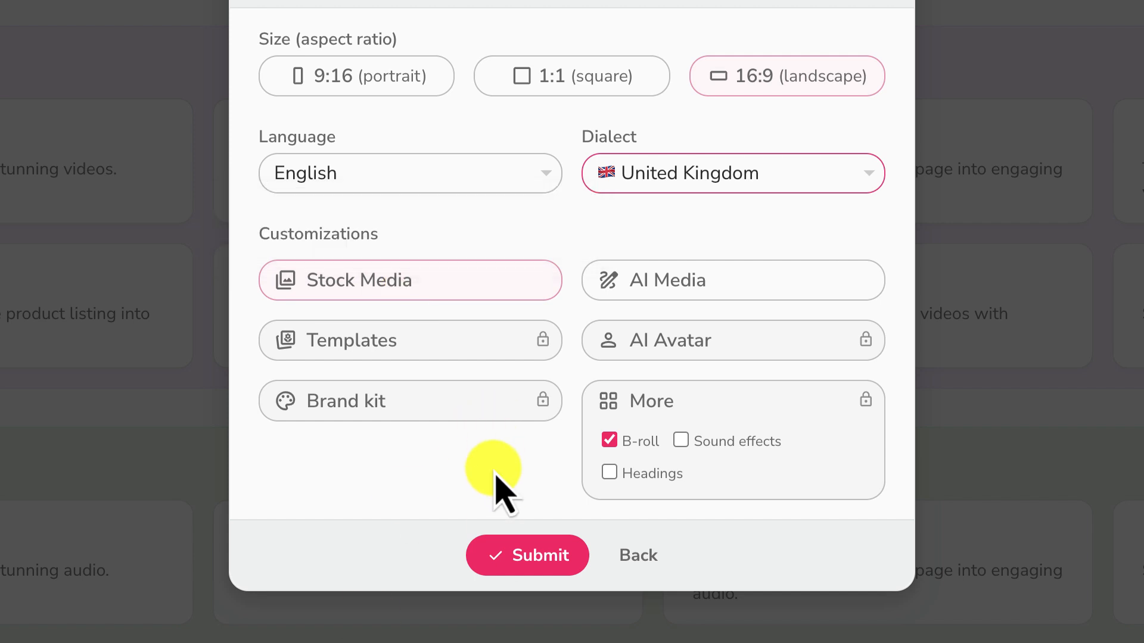
left_click(527, 555)
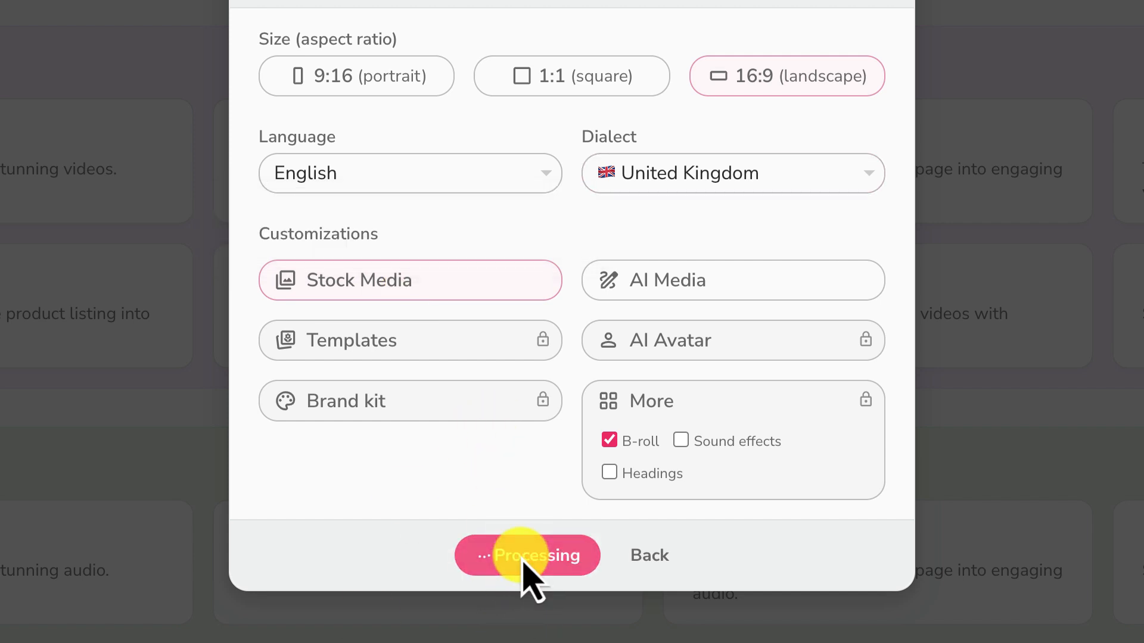
- Review the 'A Perfect Day in the Forest!' script and Save & Generate the video
left_click(526, 555)
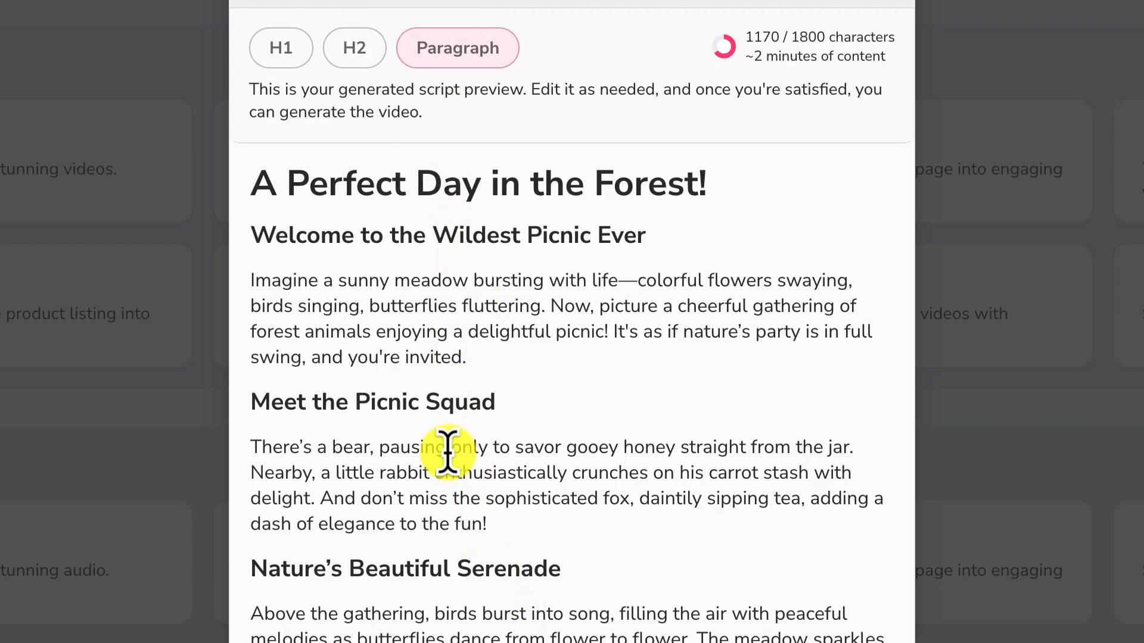
mouse_move(448, 426)
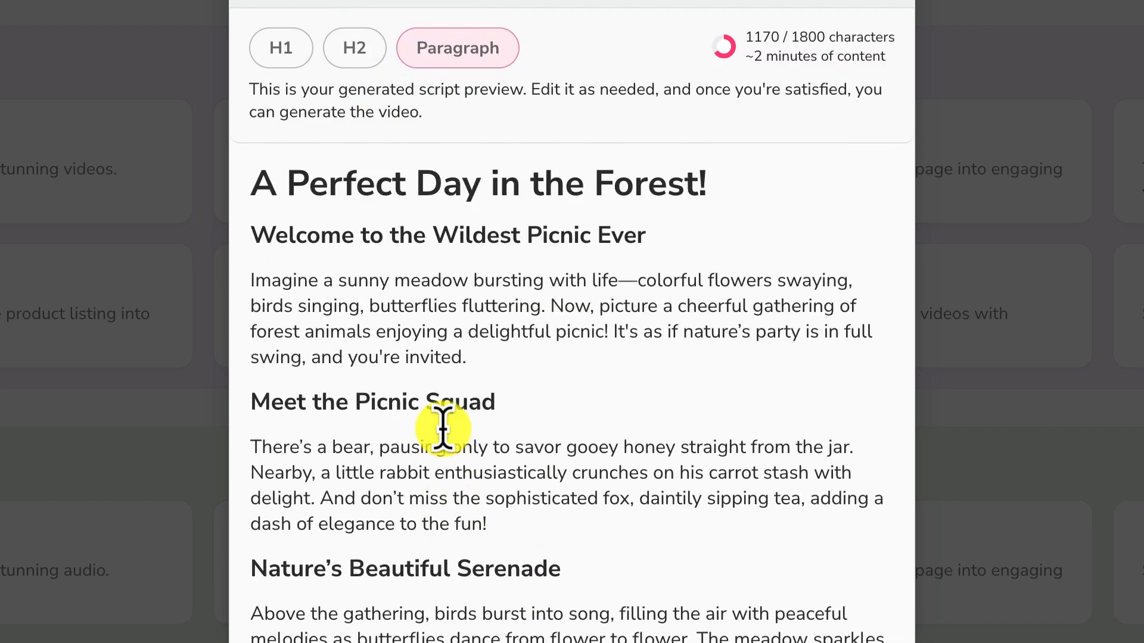
mouse_move(515, 139)
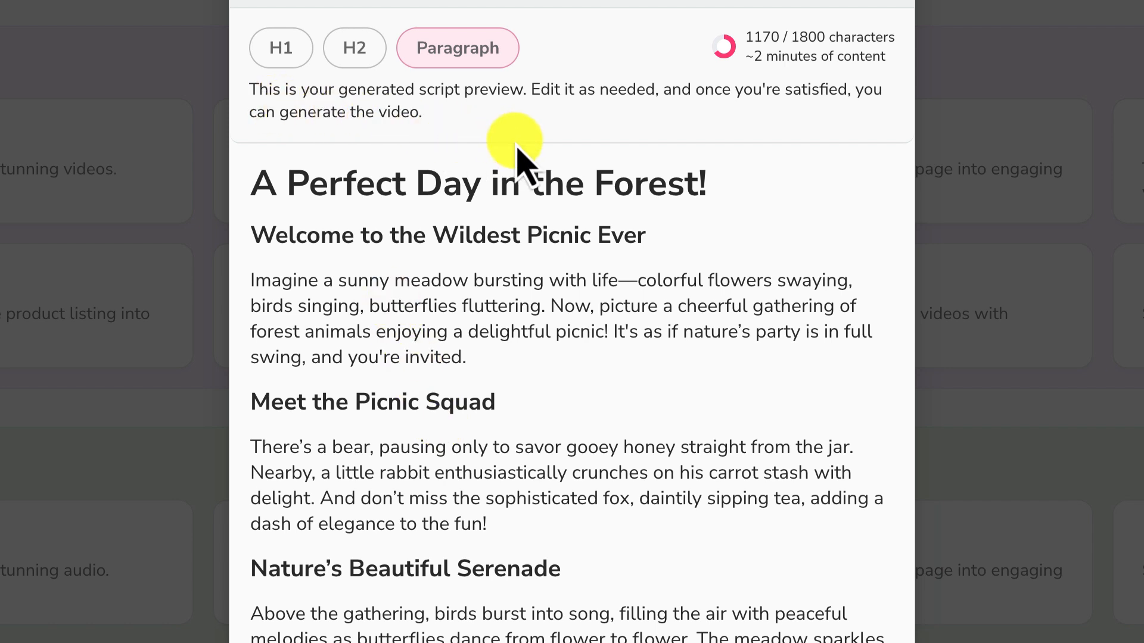
mouse_move(663, 131)
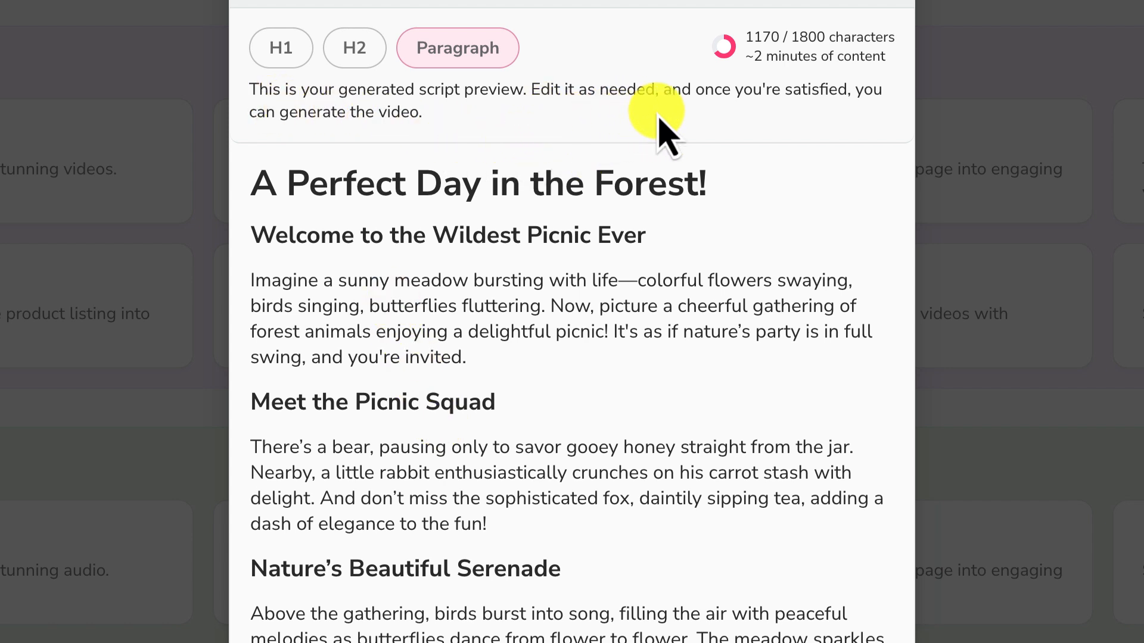
mouse_move(412, 153)
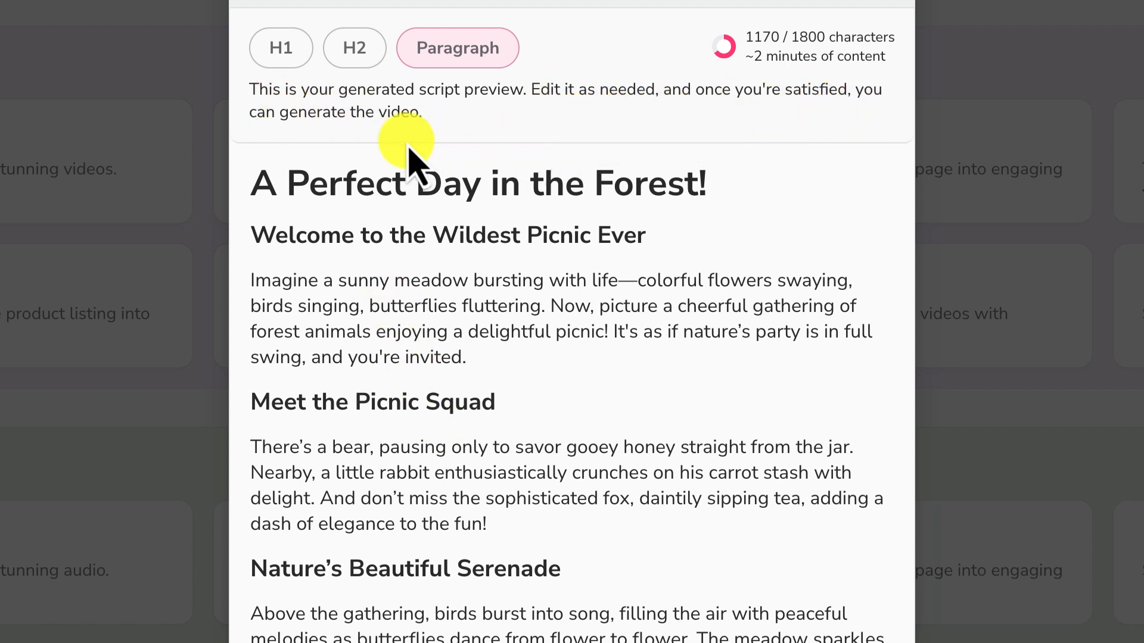
scroll("down", 3)
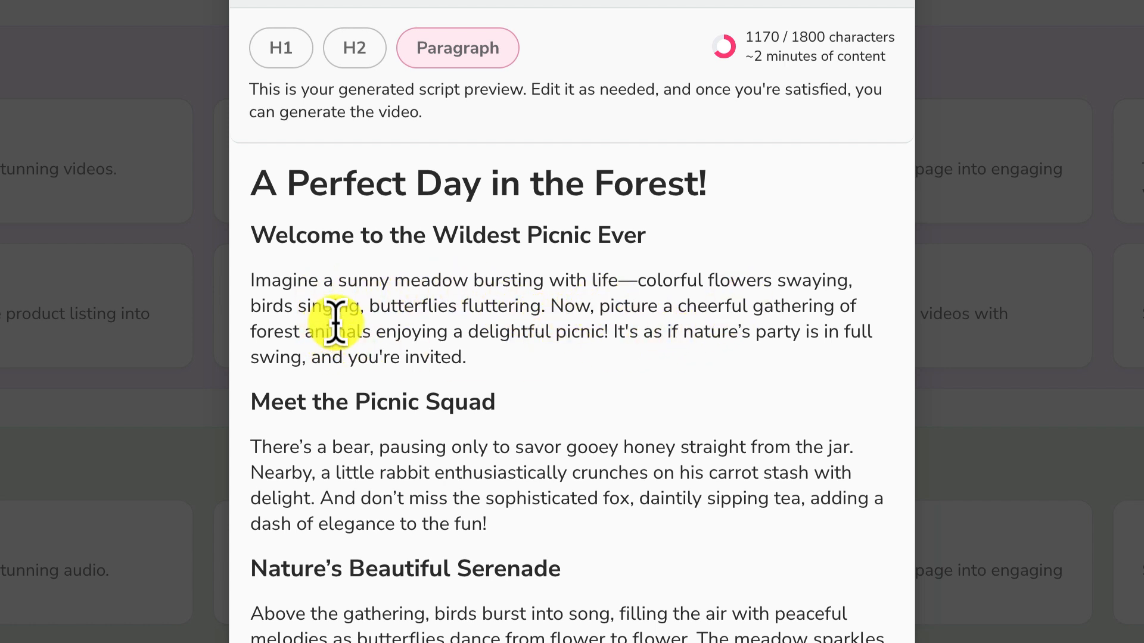
mouse_move(562, 331)
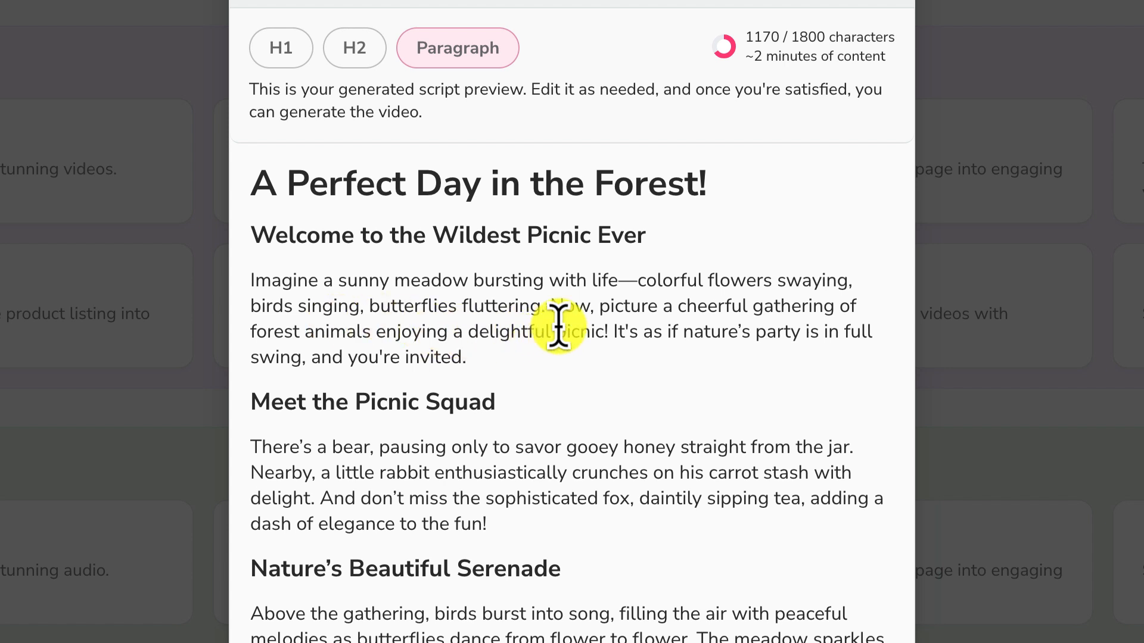
mouse_move(813, 332)
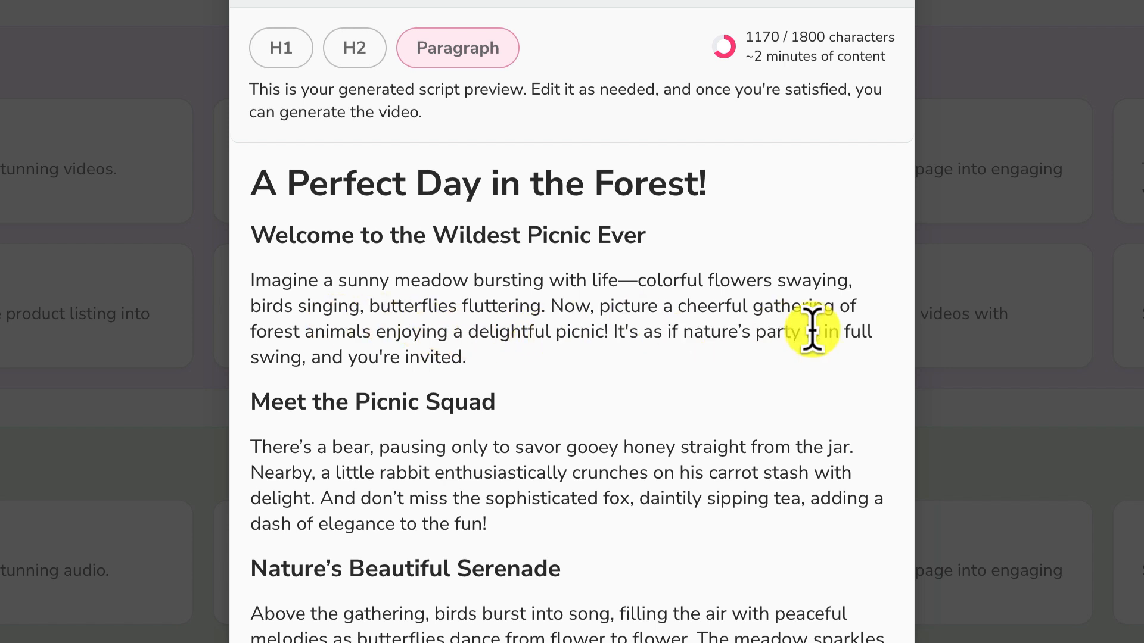
mouse_move(368, 353)
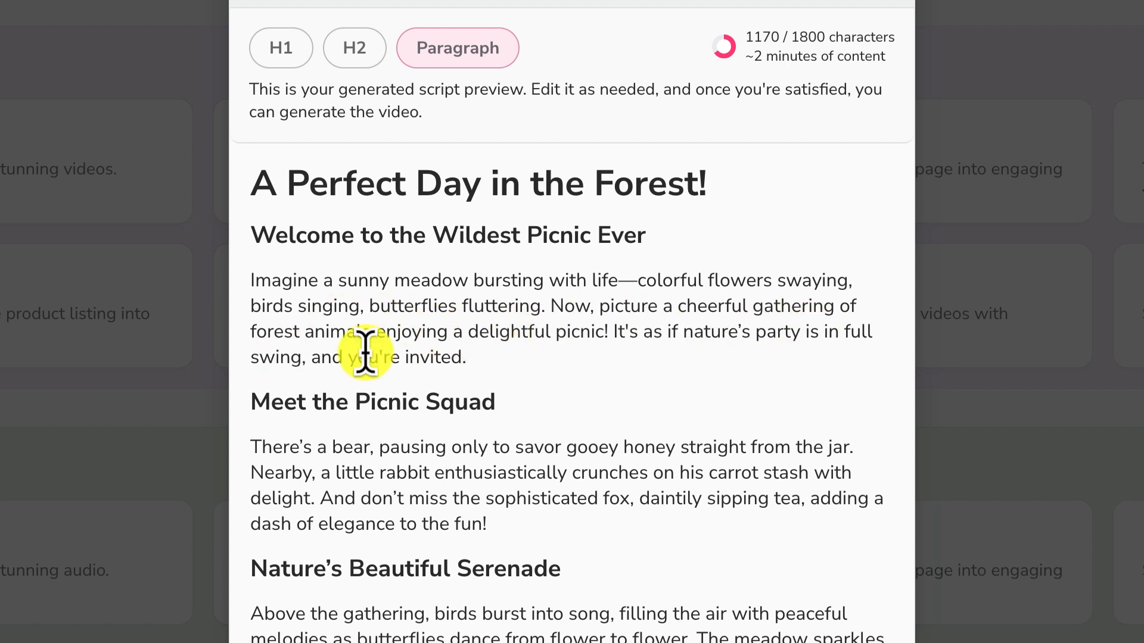
mouse_move(611, 354)
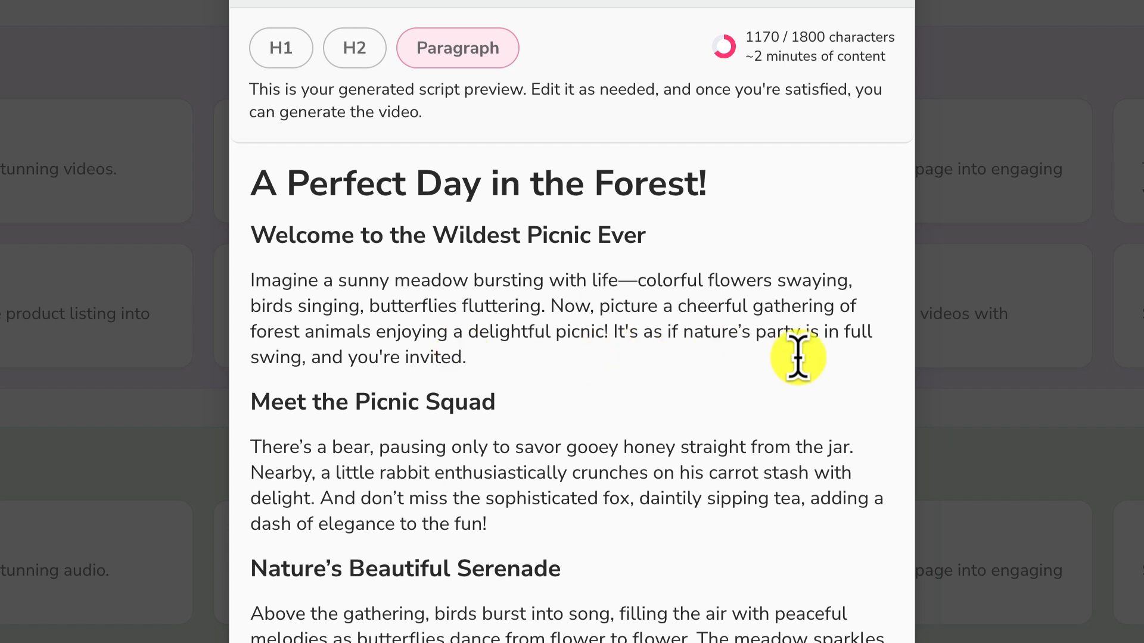
mouse_move(477, 394)
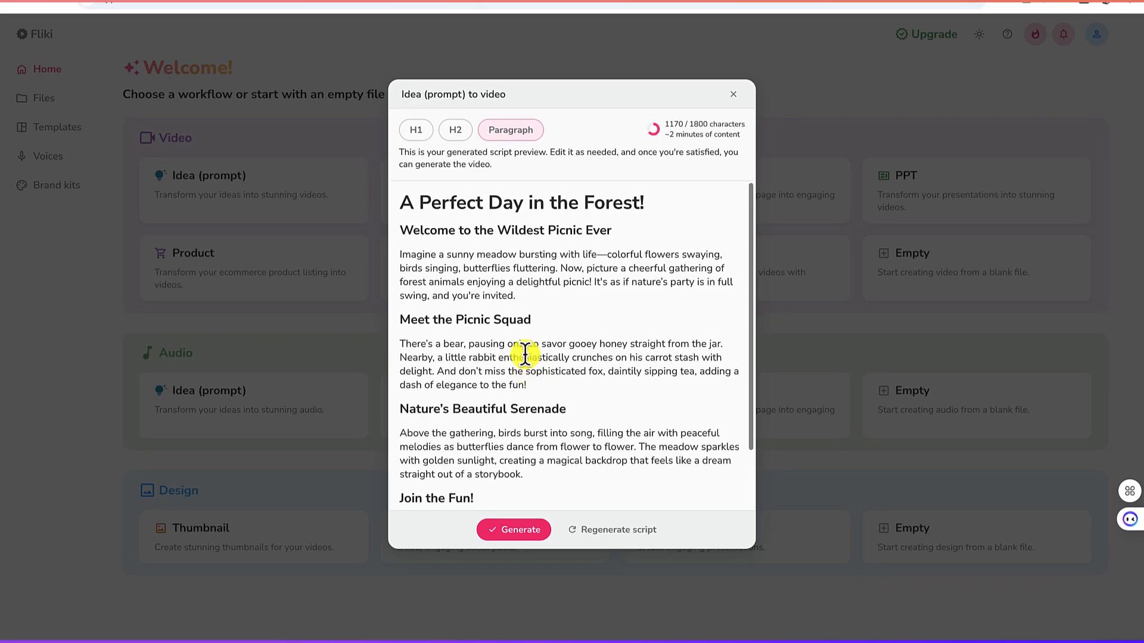
scroll("down", 3)
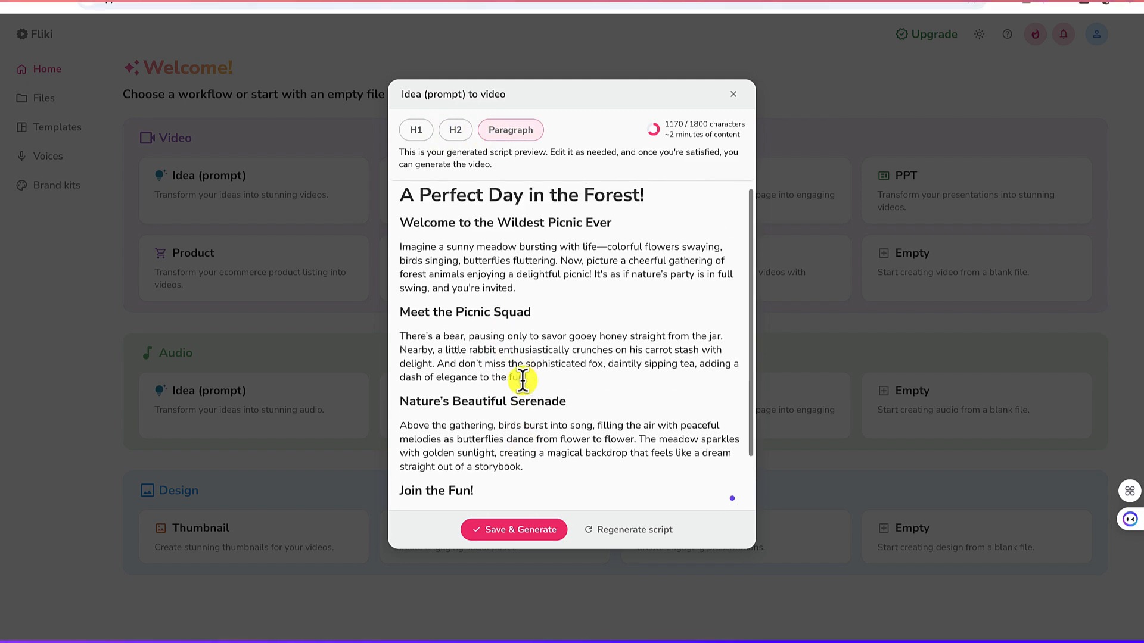
scroll("down", 3)
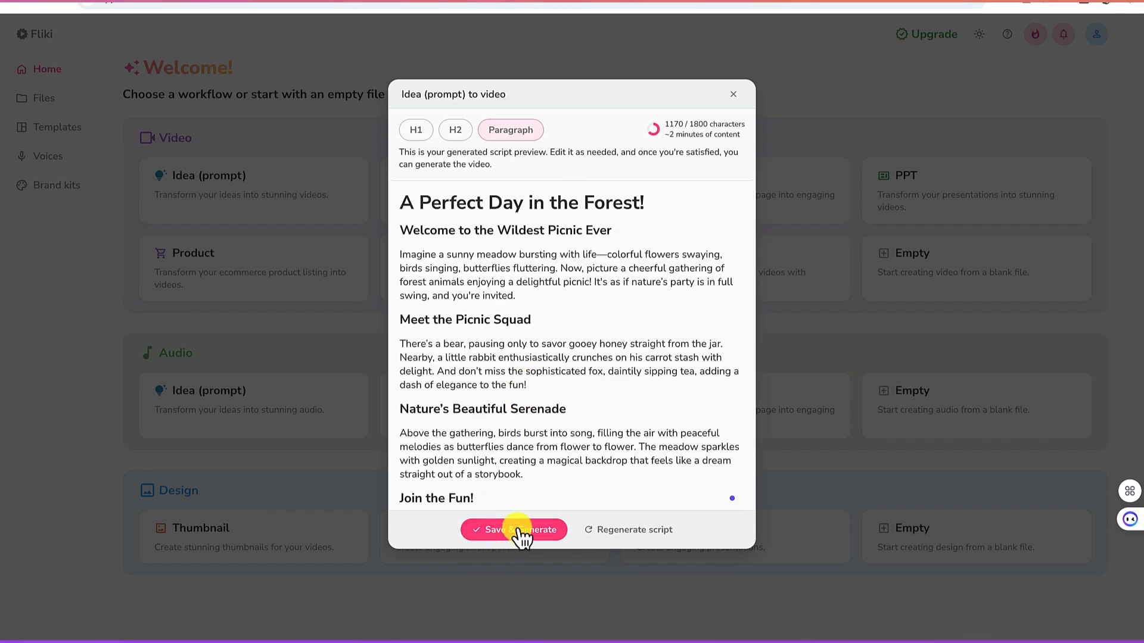
left_click(513, 529)
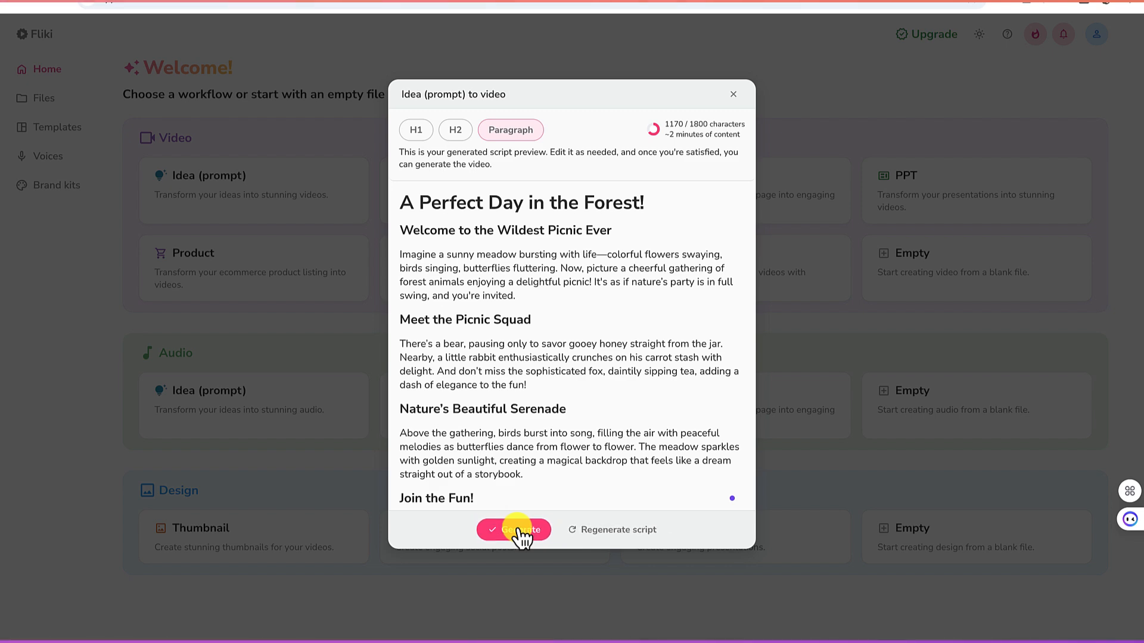
- Generate the forest picnic video and open its Background Audio file picker
left_click(514, 530)
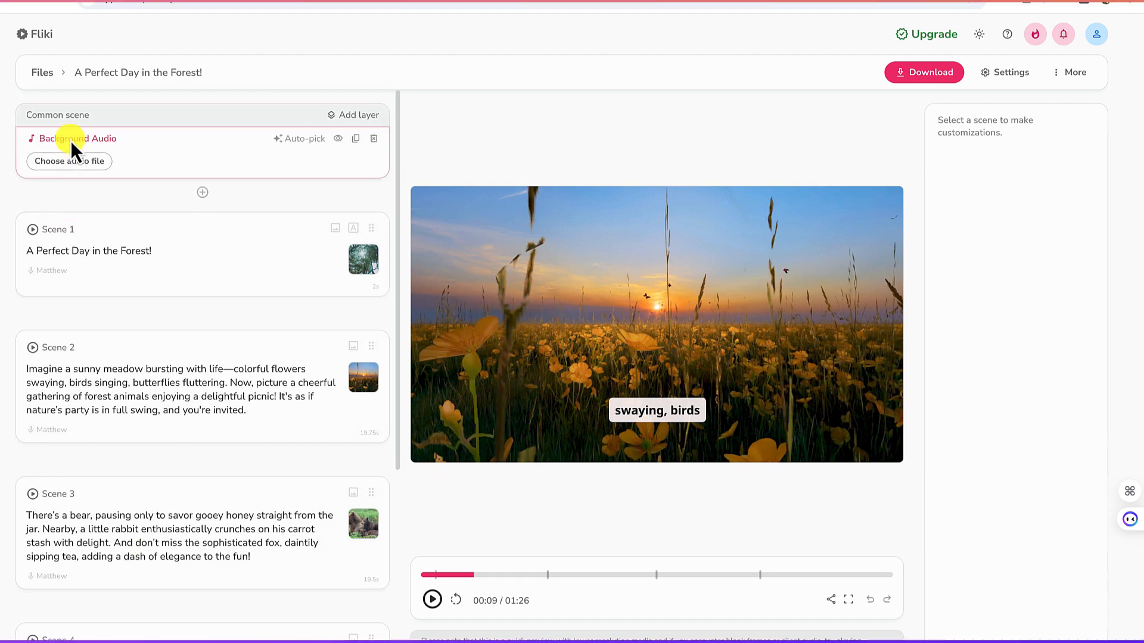
left_click(69, 162)
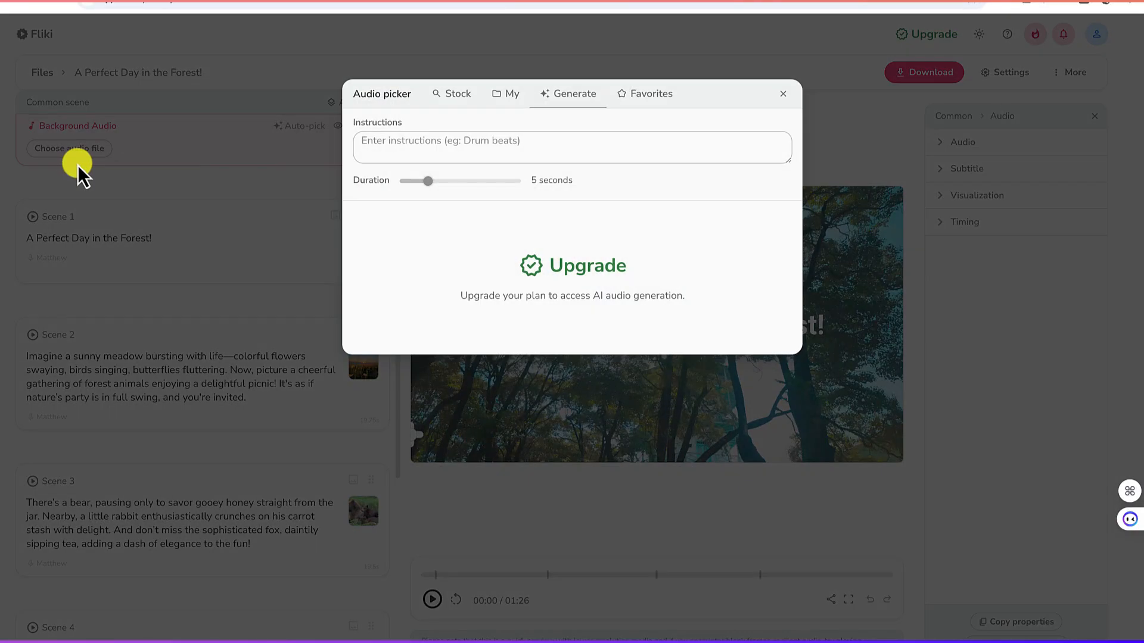
- Pick the stock track 'An Empty Home' as the video's background audio
left_click(571, 146)
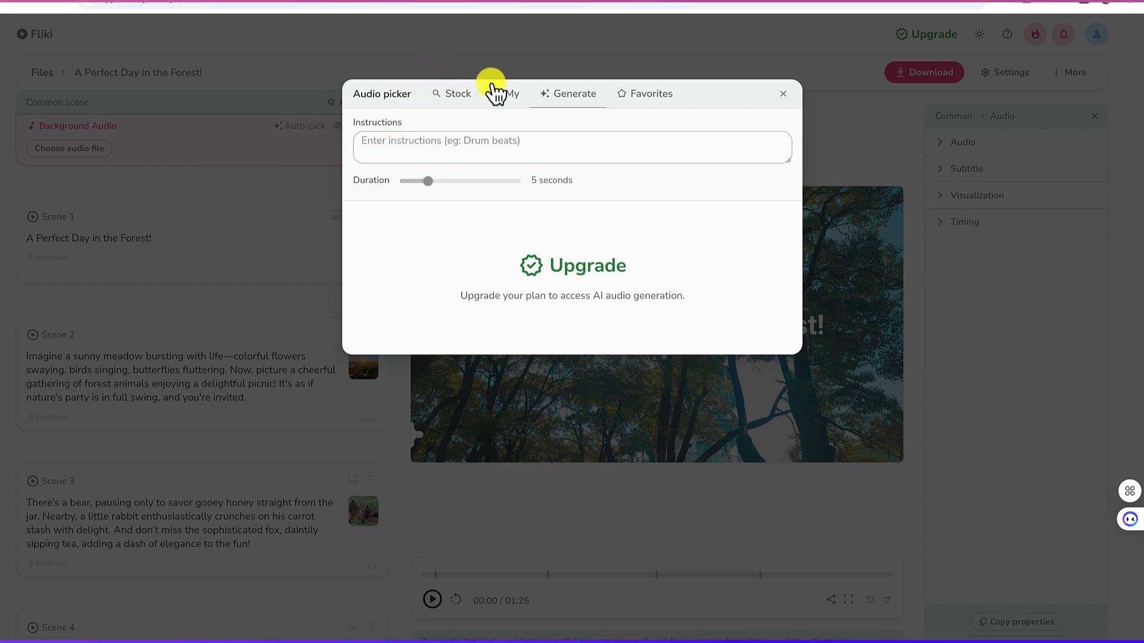
mouse_move(588, 102)
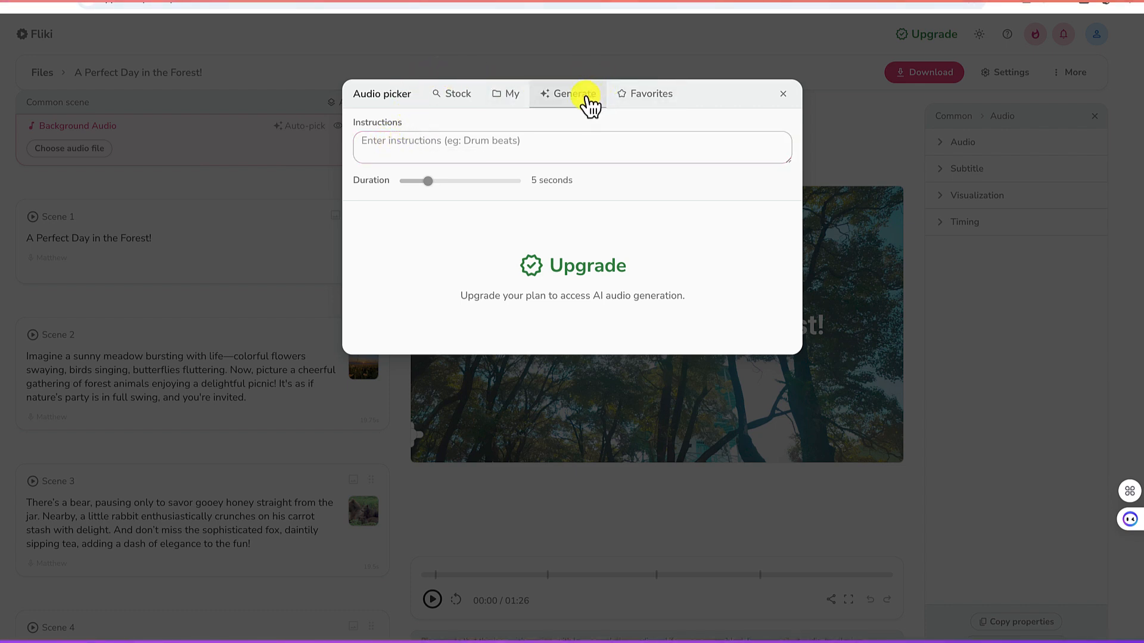
left_click(458, 94)
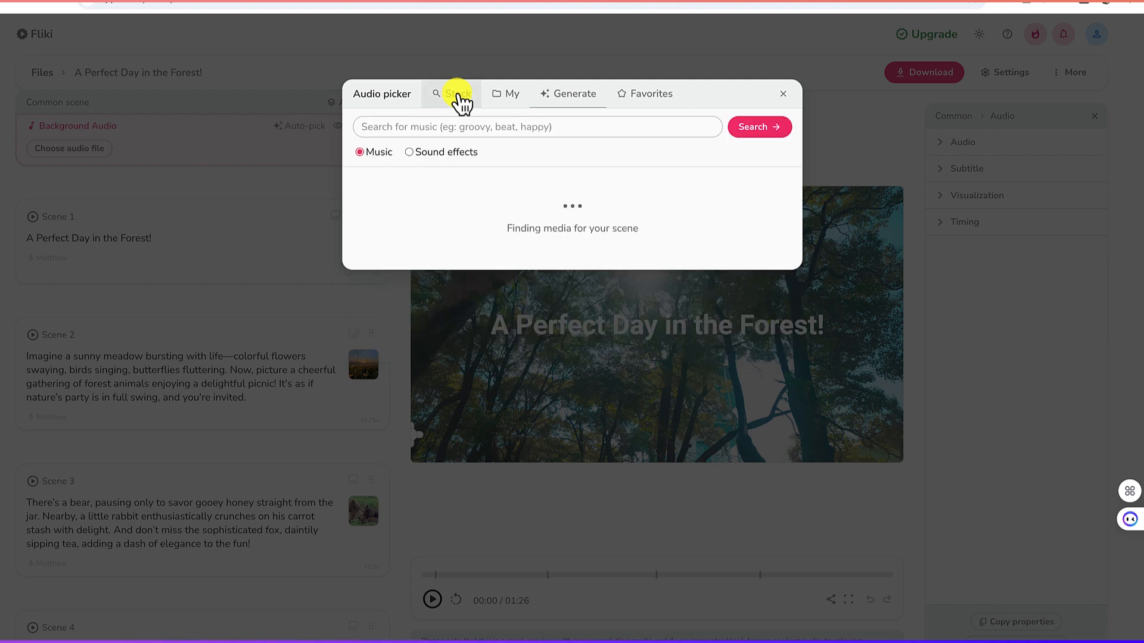
left_click(457, 94)
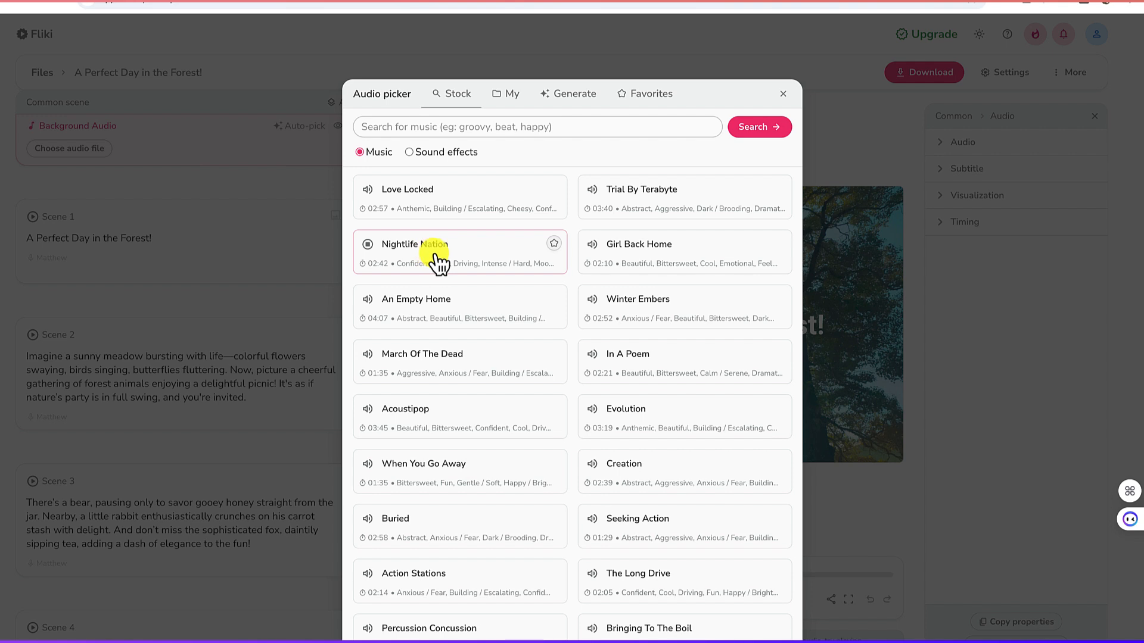
mouse_move(371, 305)
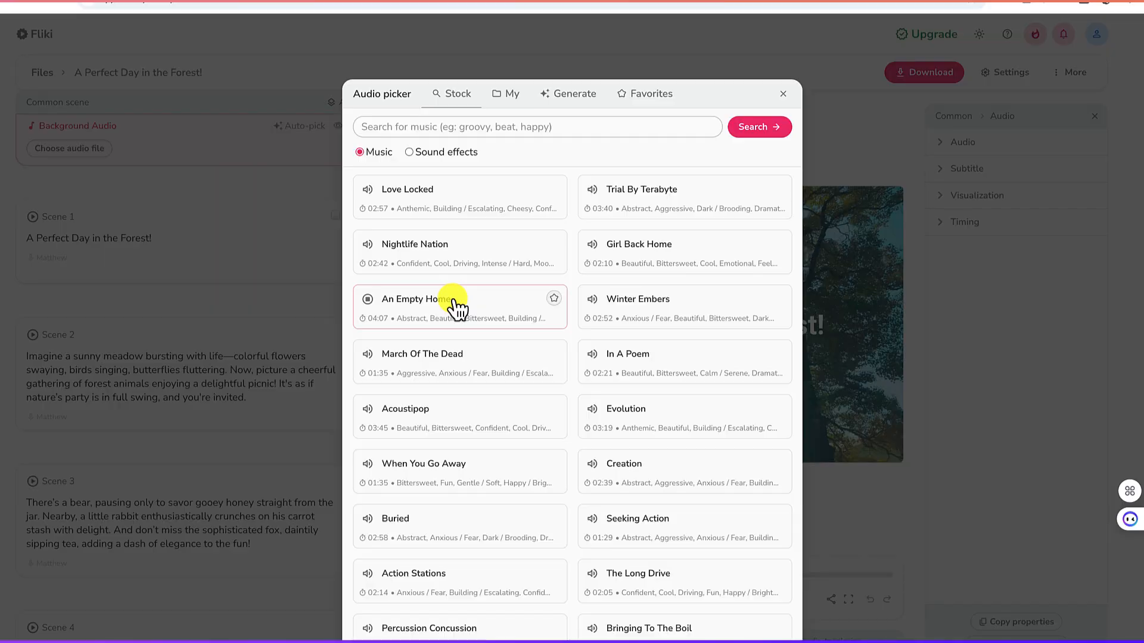
left_click(459, 299)
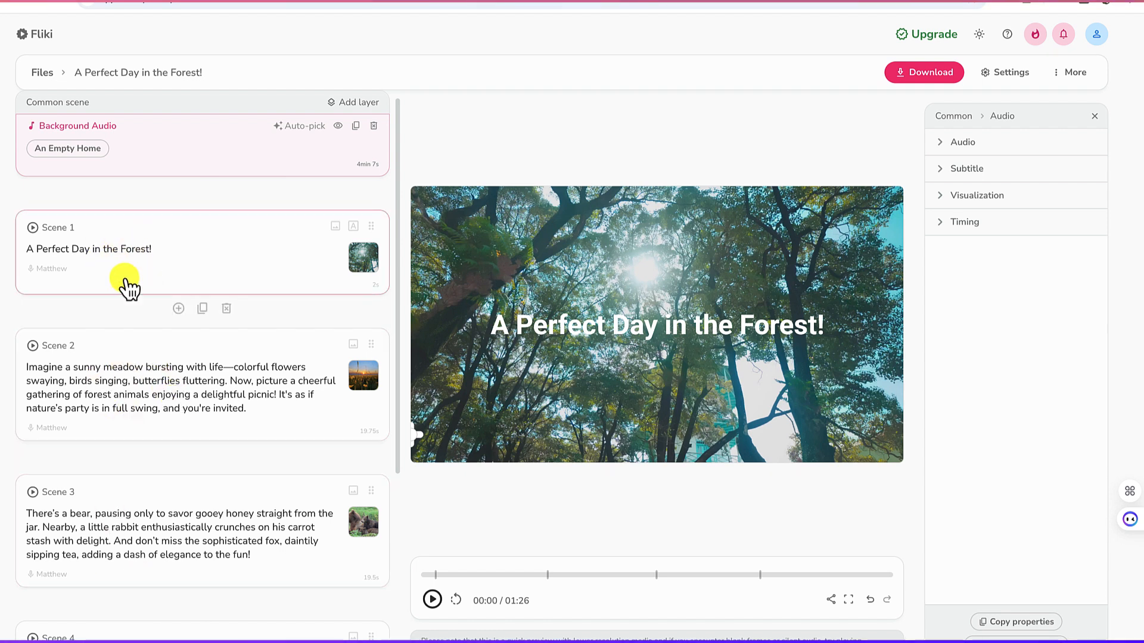
mouse_move(202, 308)
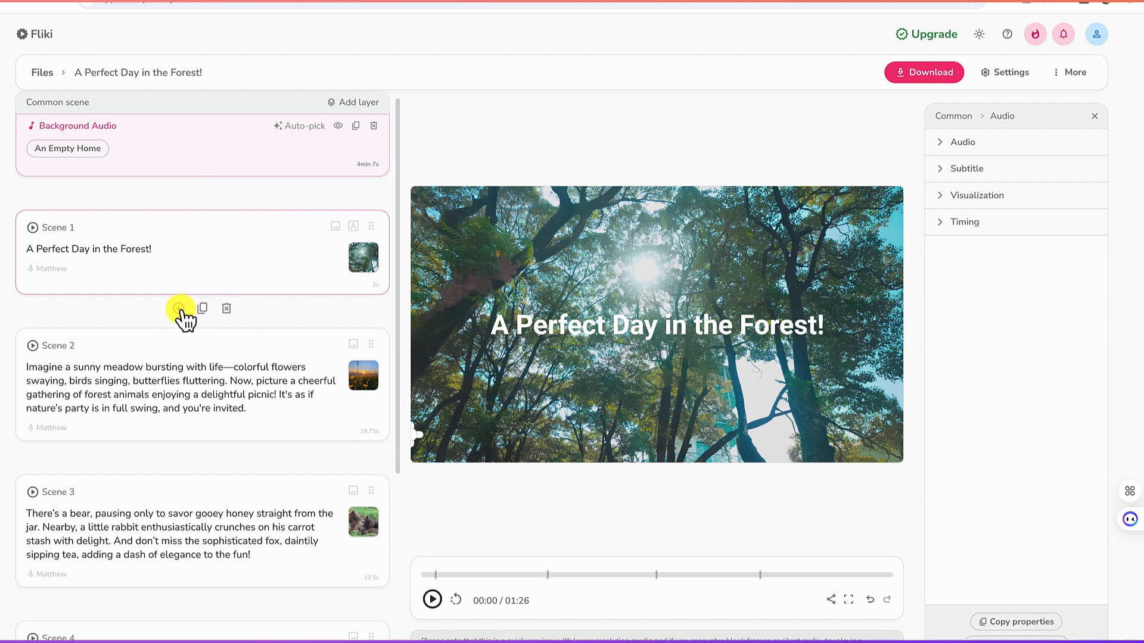
mouse_move(178, 308)
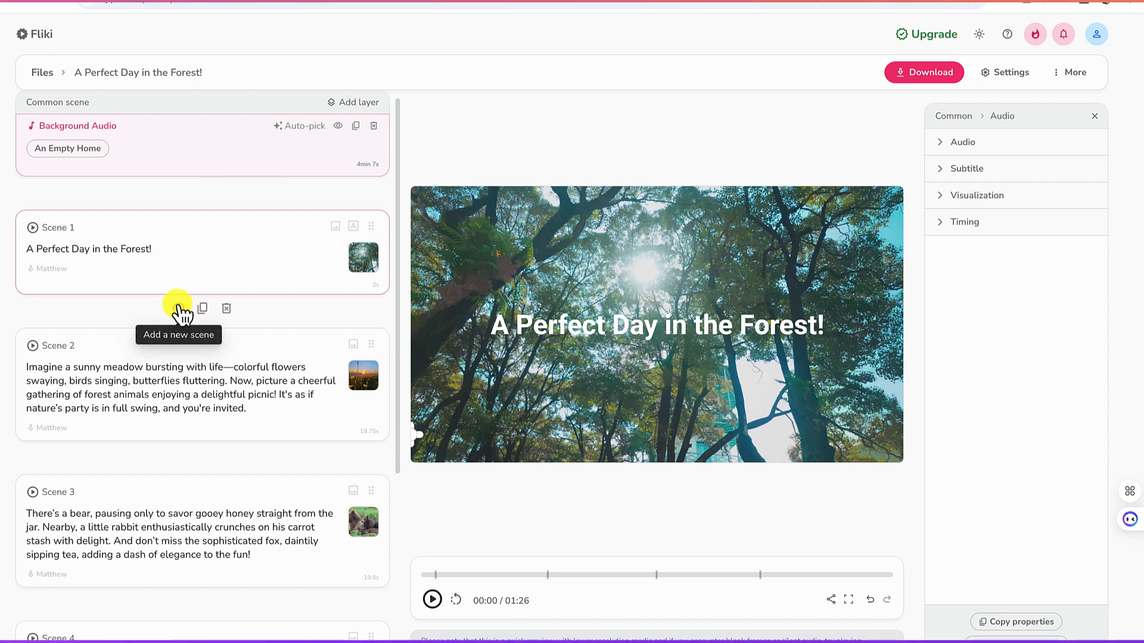
mouse_move(228, 309)
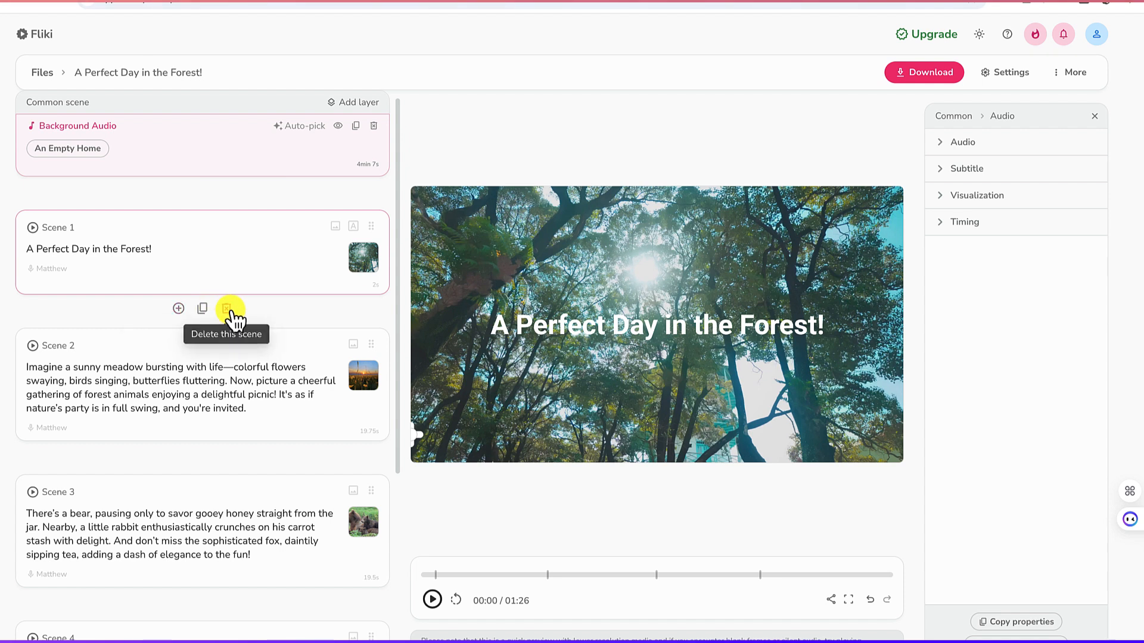
mouse_move(234, 246)
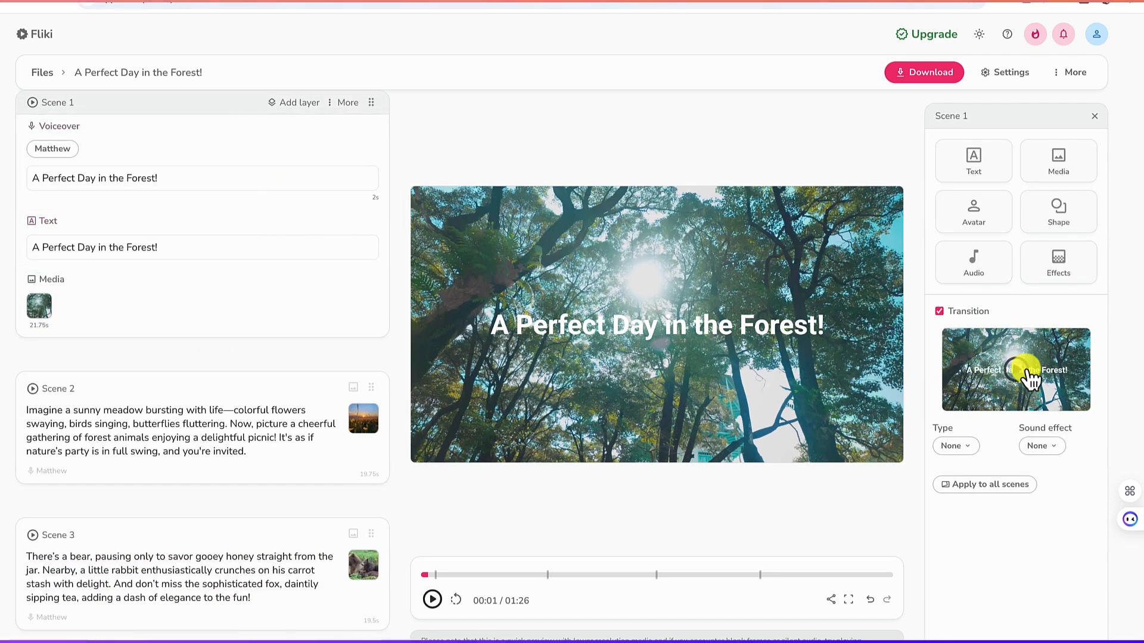
- Expand Scene 1 to show its voiceover, text, media and transition settings
left_click(95, 247)
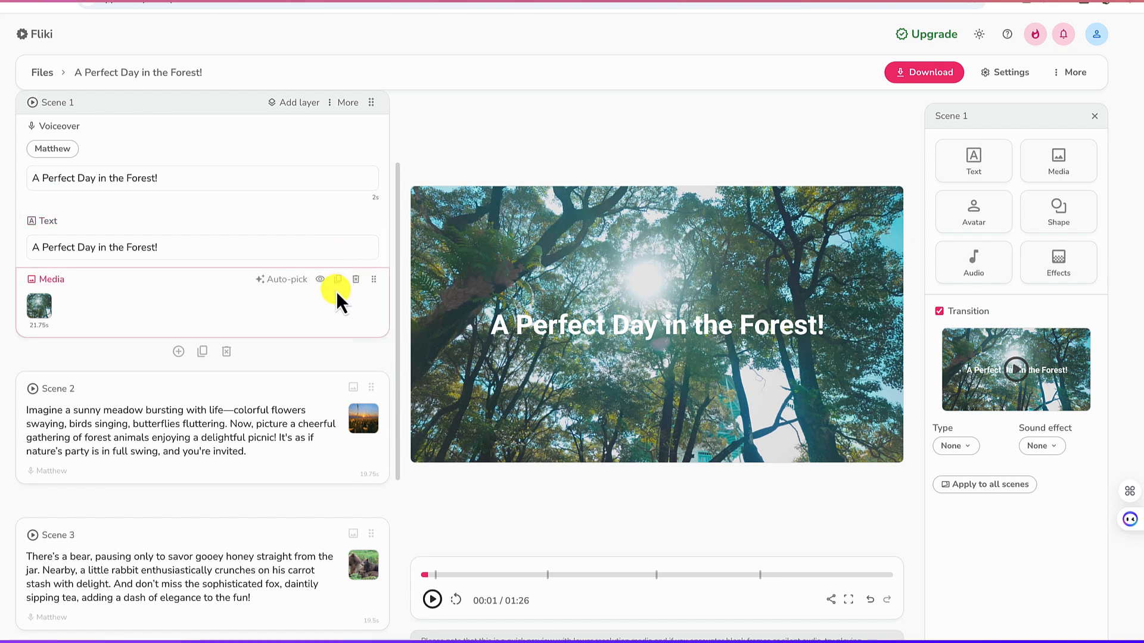
mouse_move(325, 285)
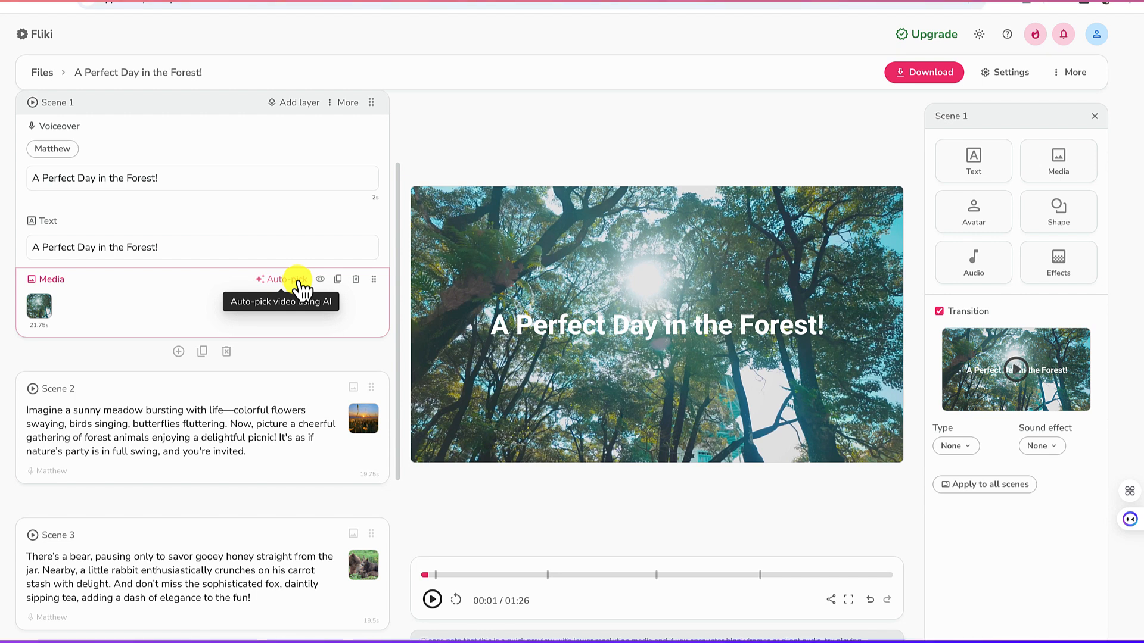
mouse_move(376, 279)
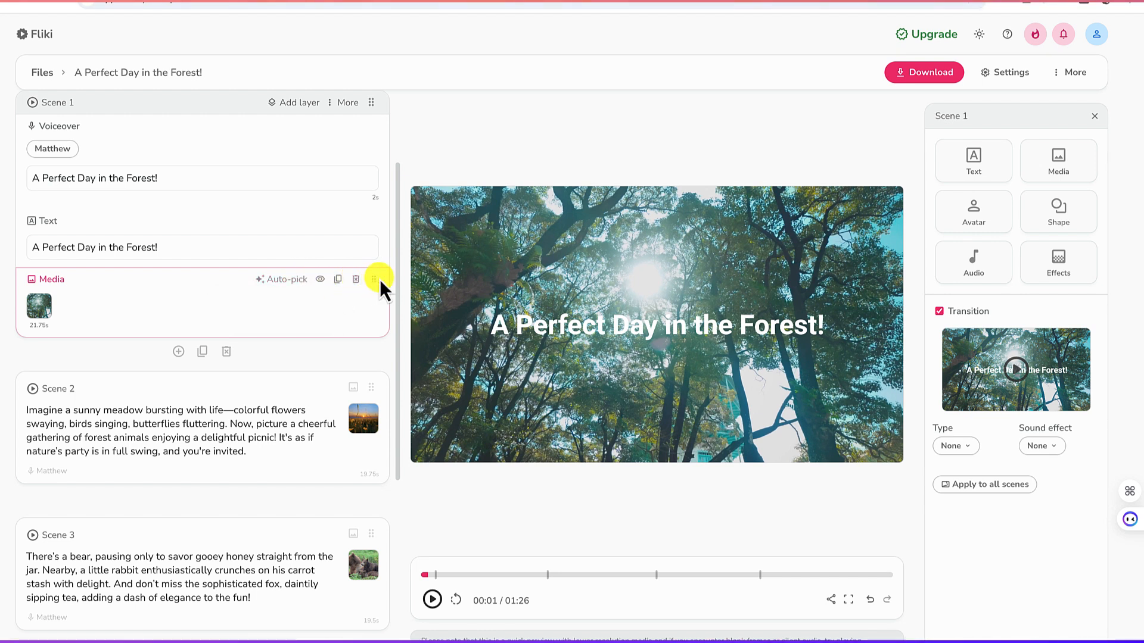
mouse_move(376, 280)
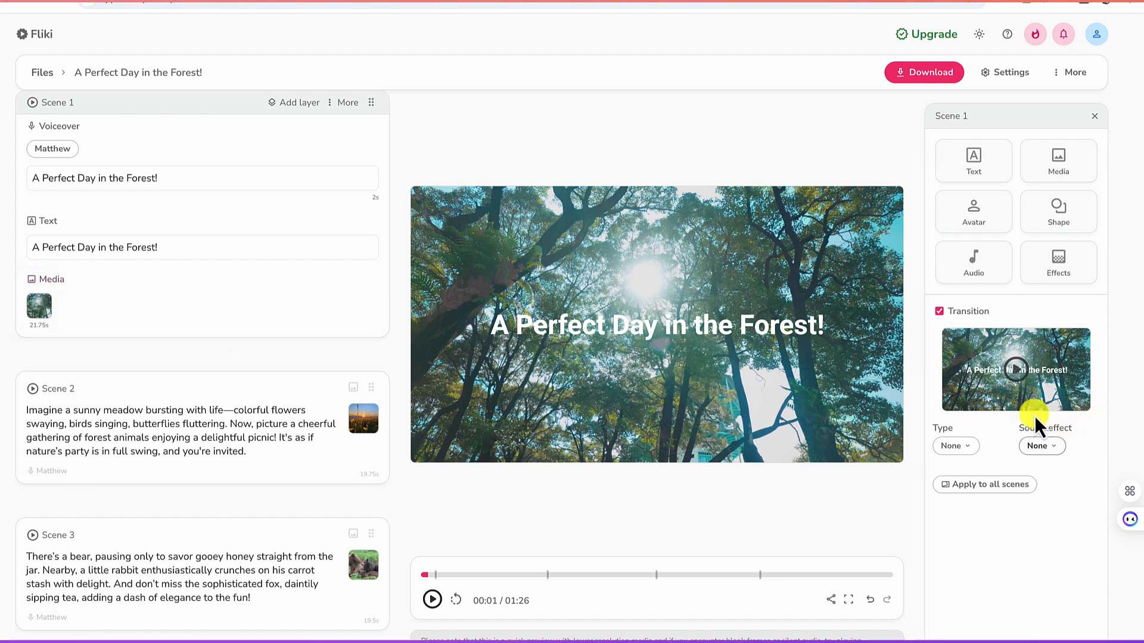
mouse_move(673, 532)
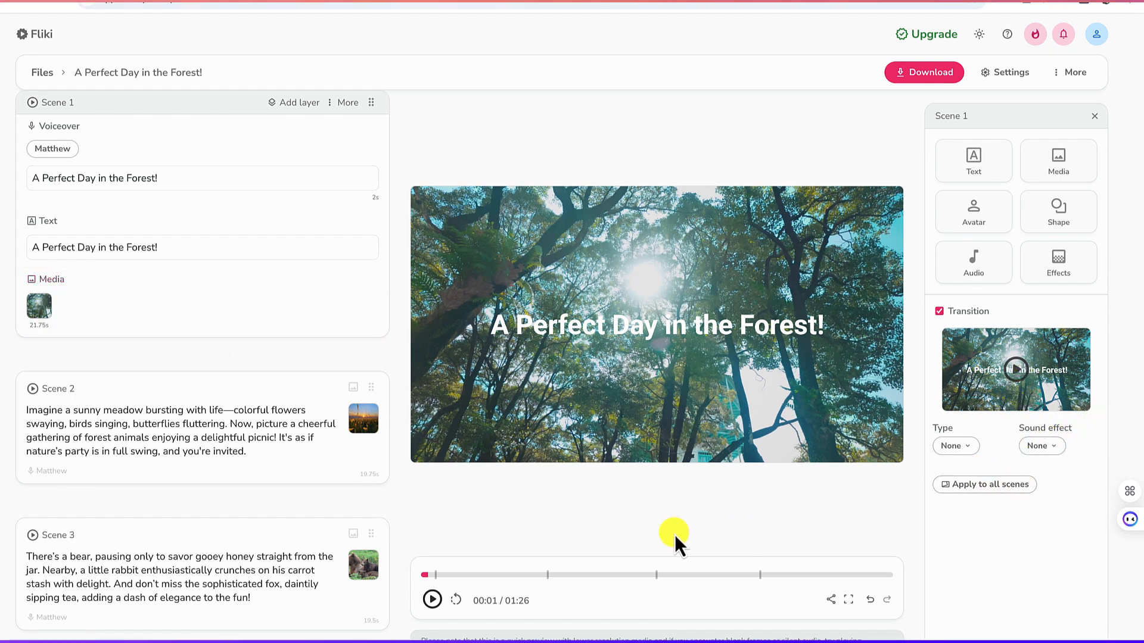
- Select Scene 1's title text layer and expand Scene 2 to show its voiceover and three clips
left_click(182, 247)
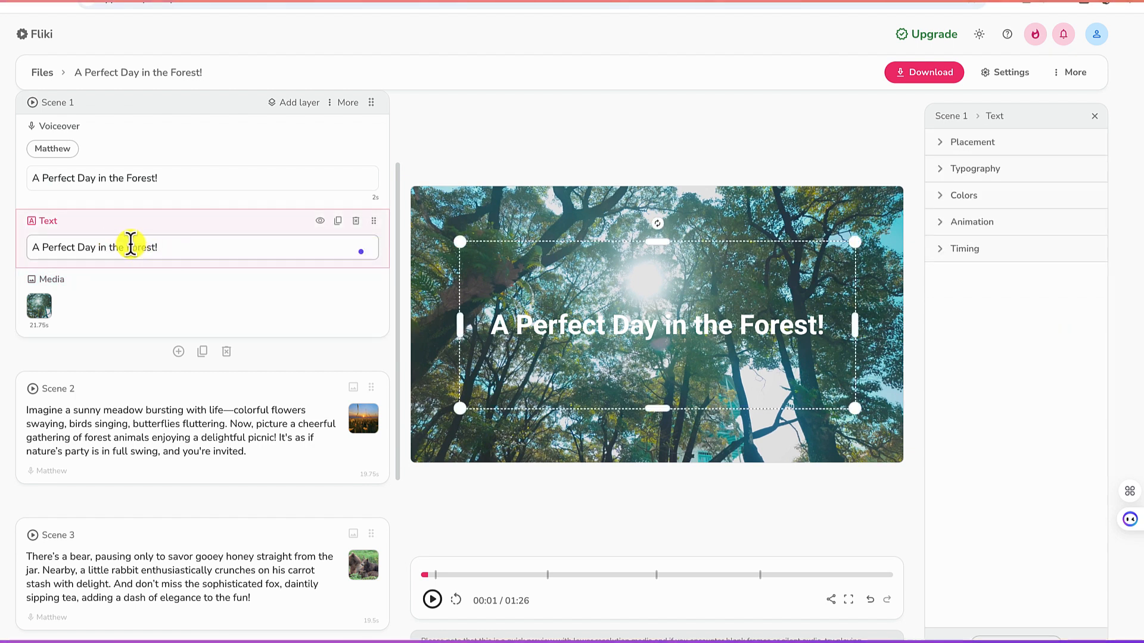
left_click_drag(107, 247, 157, 246)
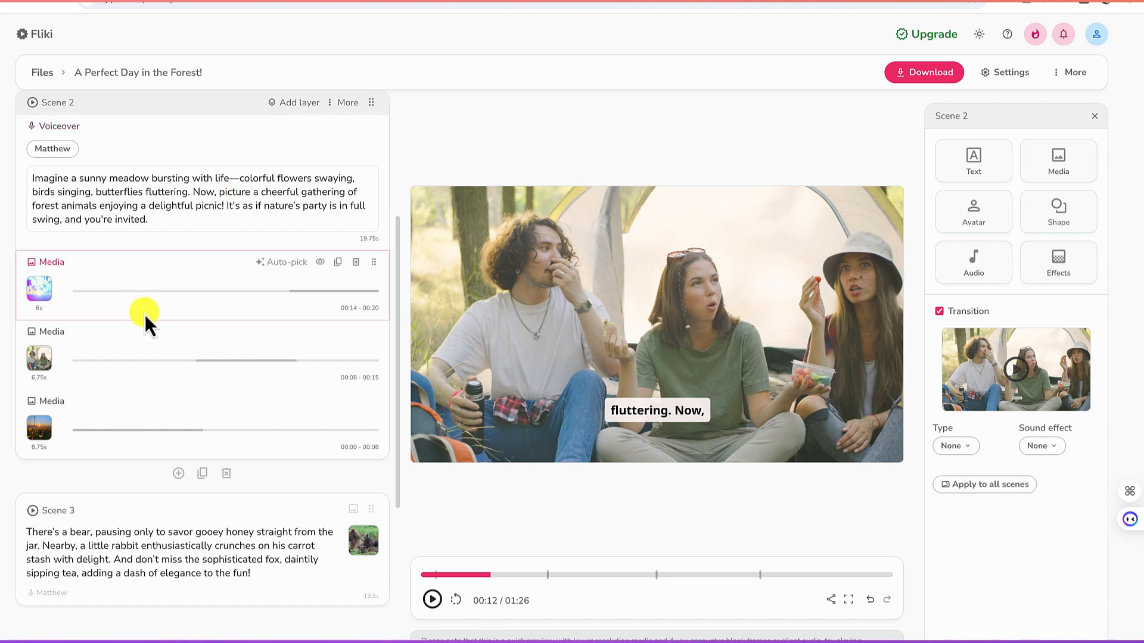
mouse_move(135, 289)
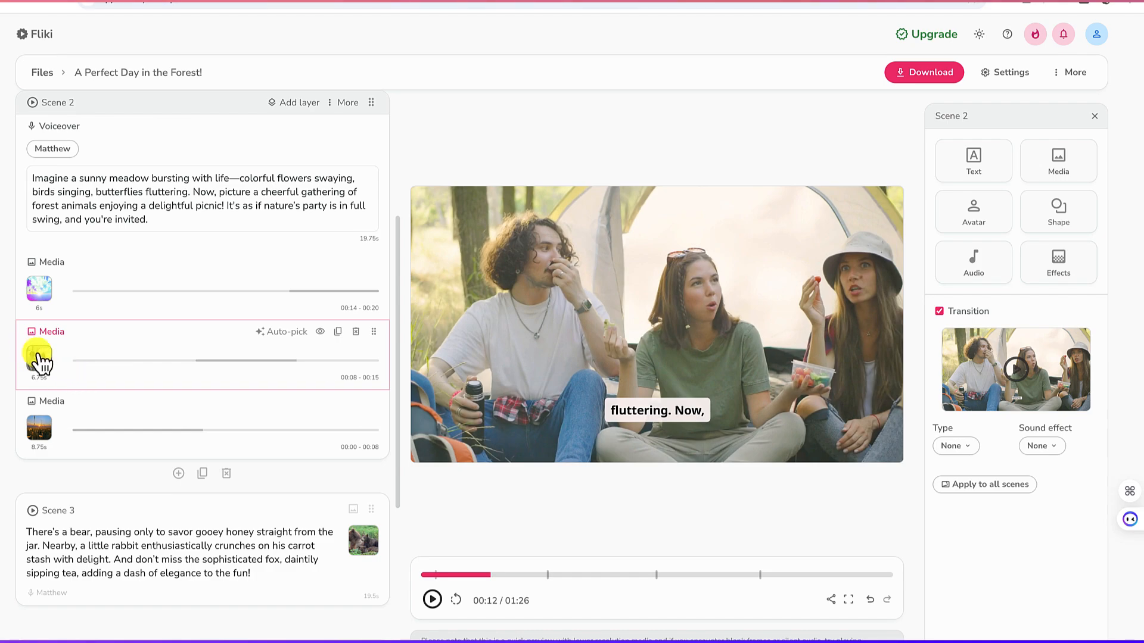
- Replace Scene 2's second clip with stock footage of horses running across a sunlit field
left_click(40, 358)
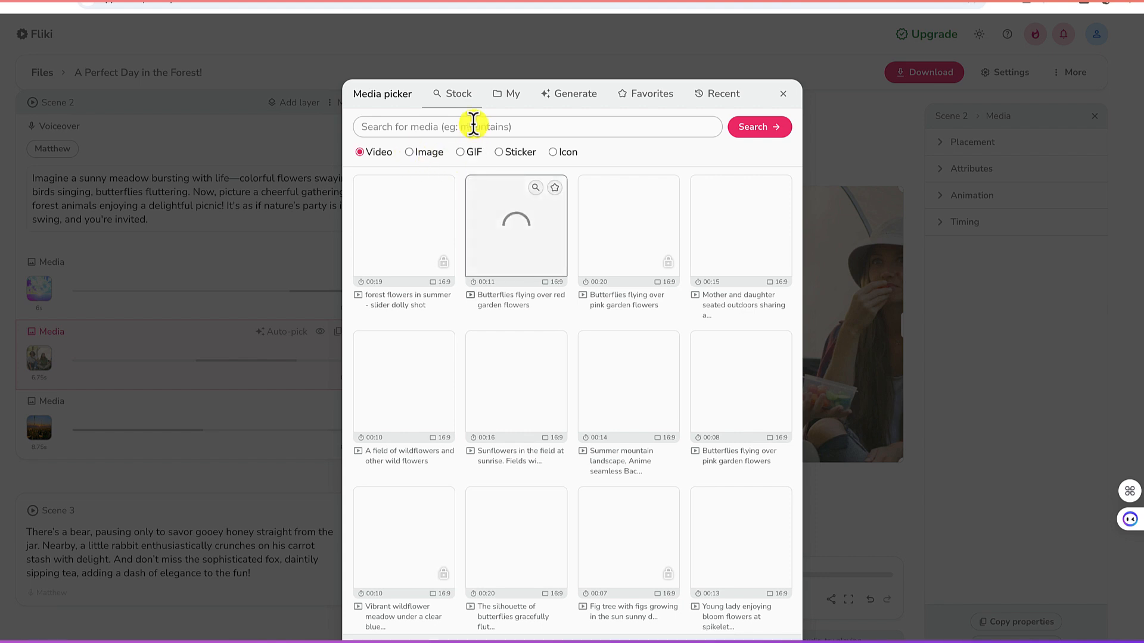
type("ani")
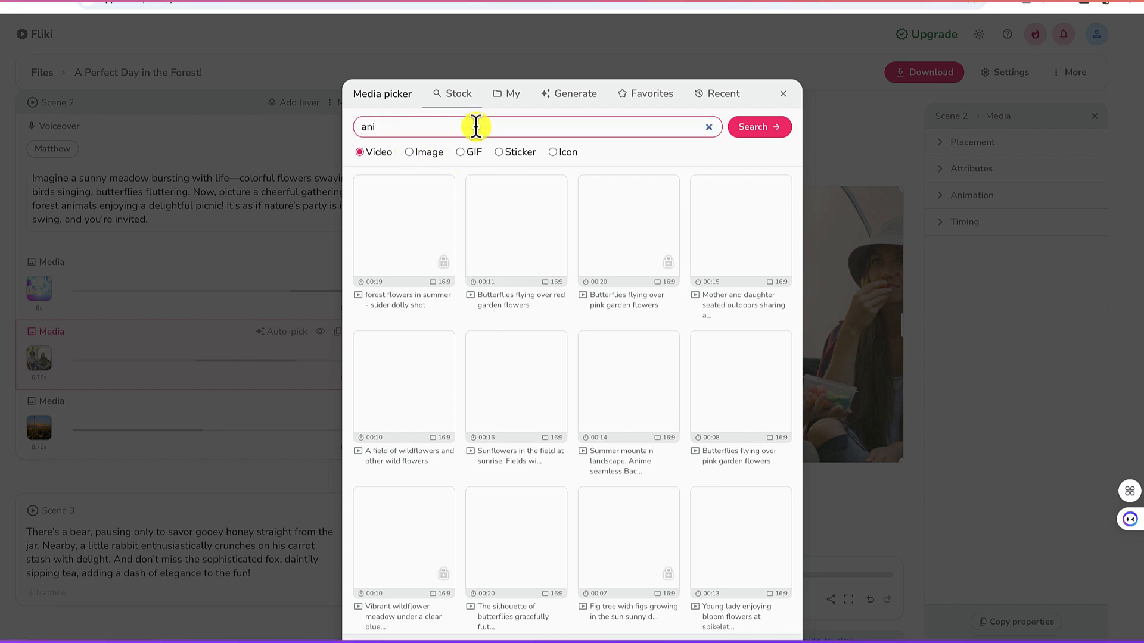
left_click(758, 126)
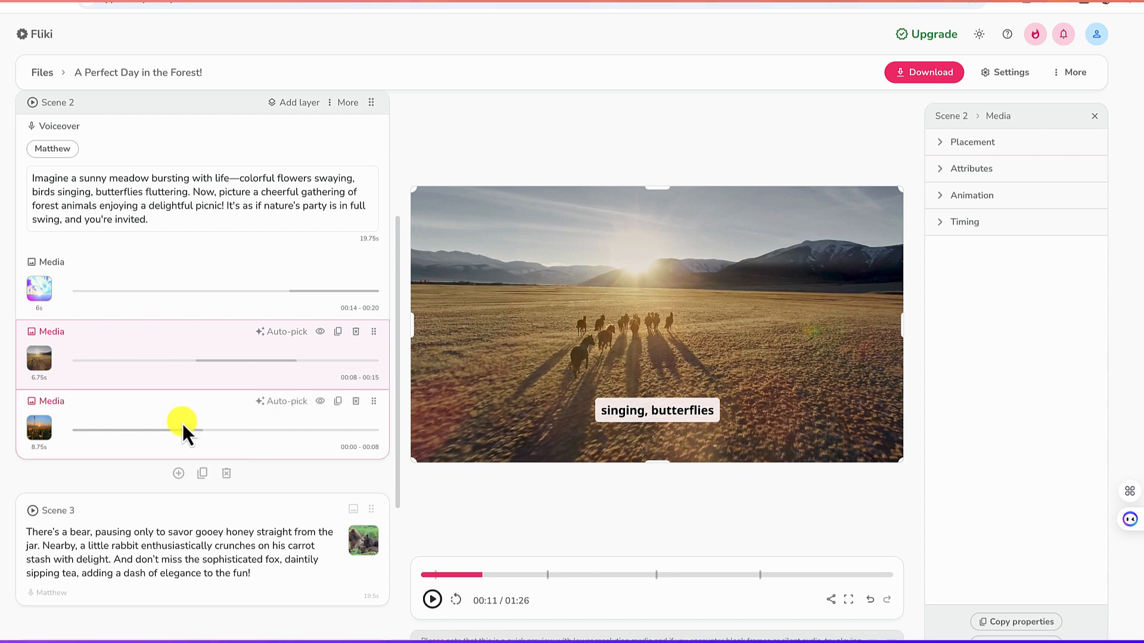
mouse_move(142, 405)
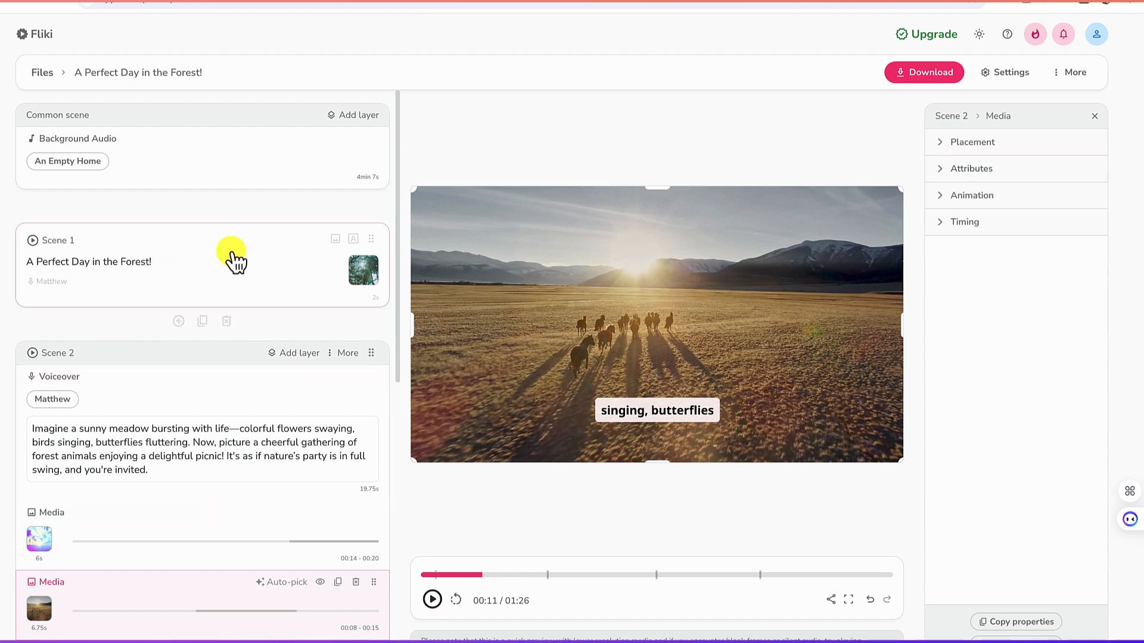
mouse_move(994, 292)
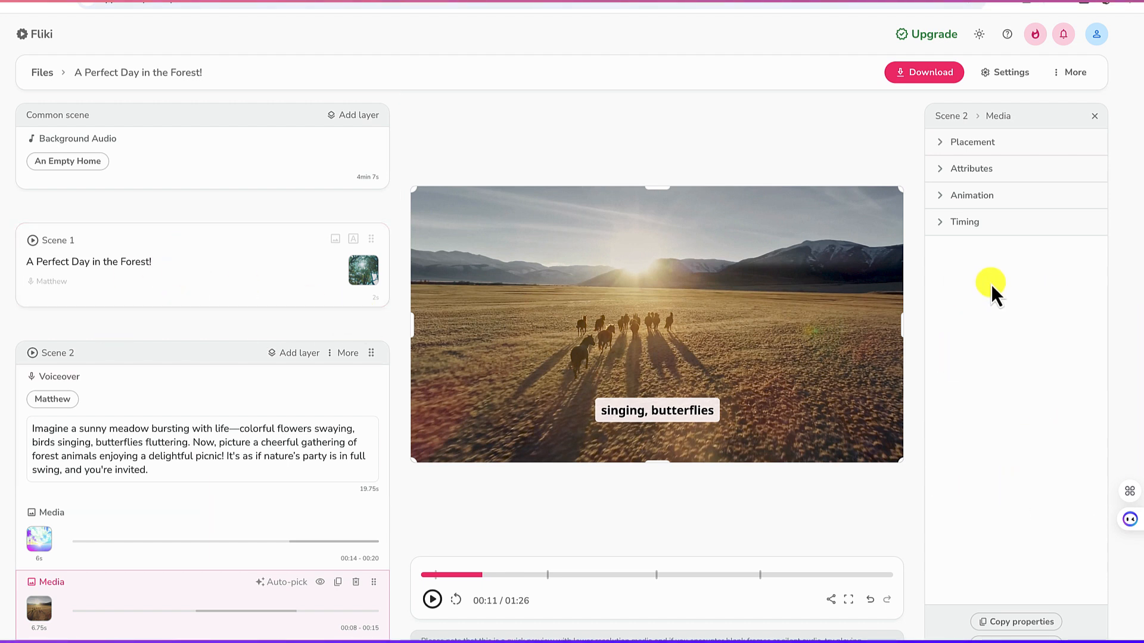
mouse_move(1010, 72)
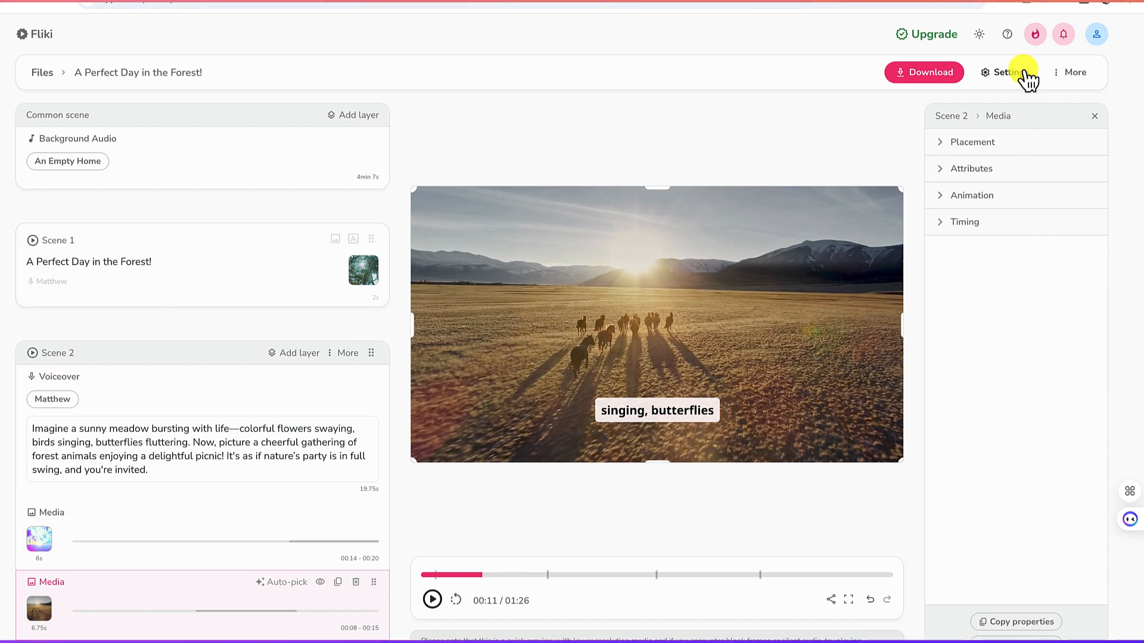
- Save project settings with a 0.5-second scene gap and Landscape 16:9 aspect ratio
left_click(1009, 72)
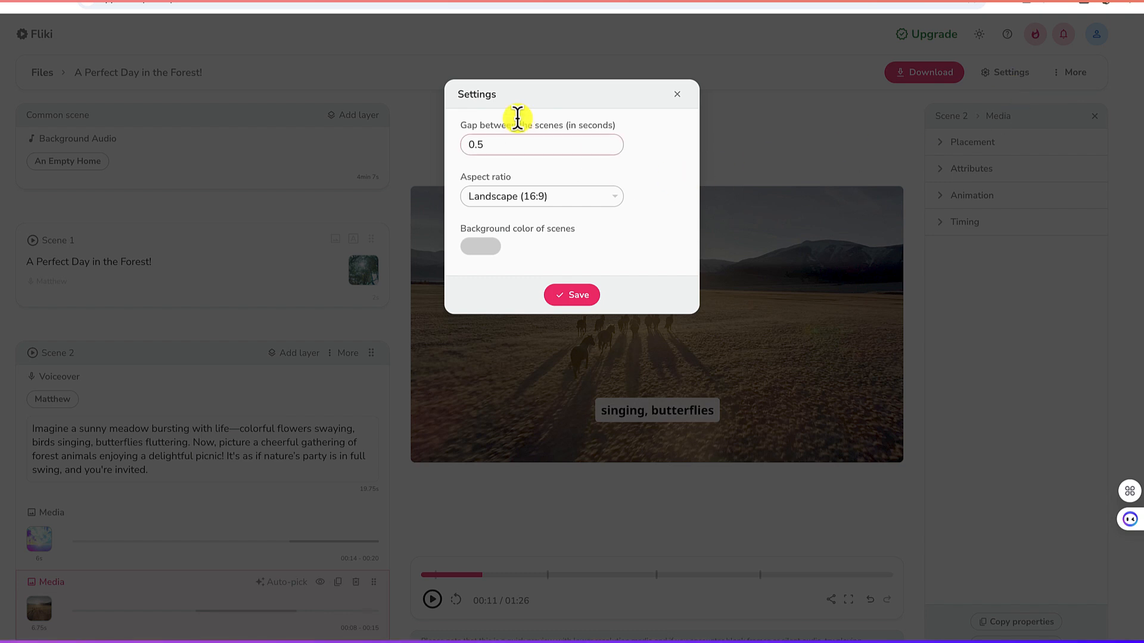
left_click(542, 144)
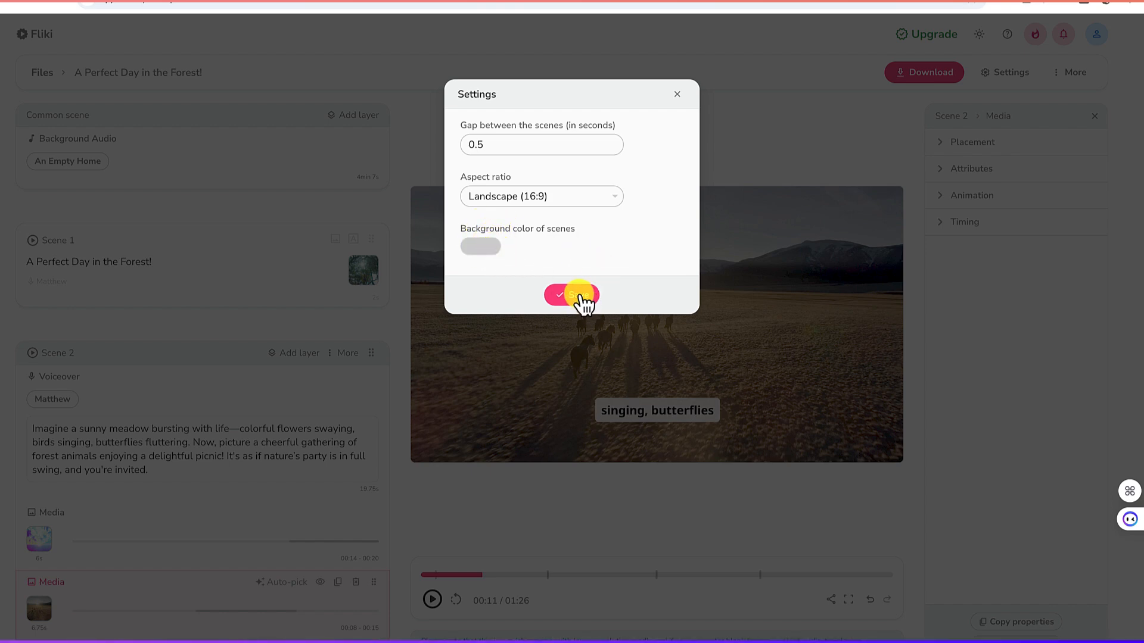
left_click(571, 296)
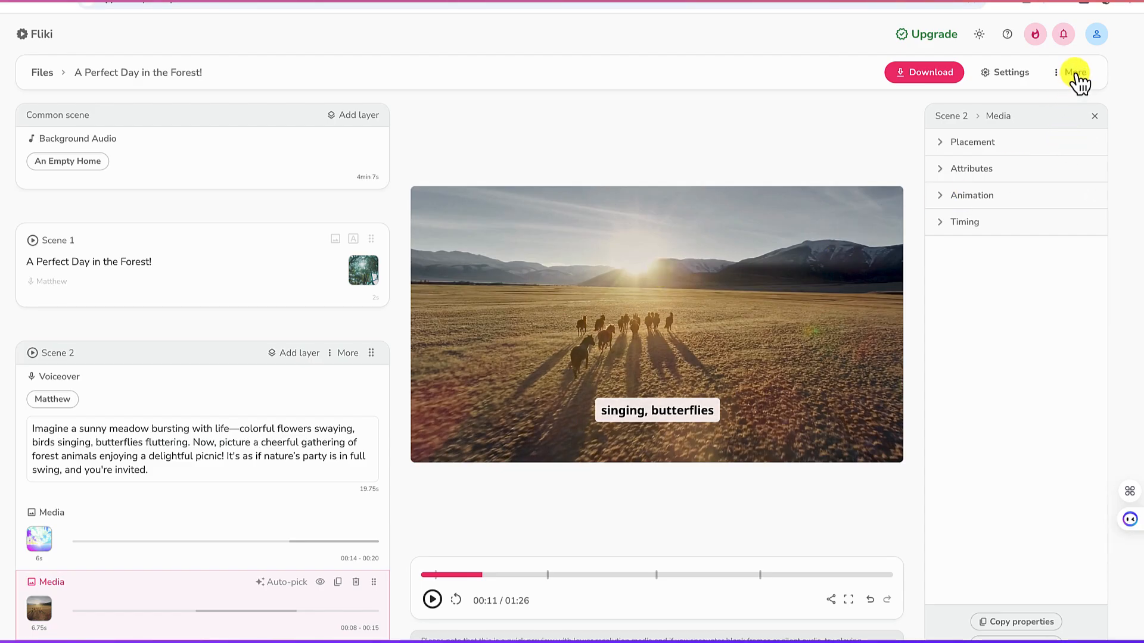
left_click(971, 169)
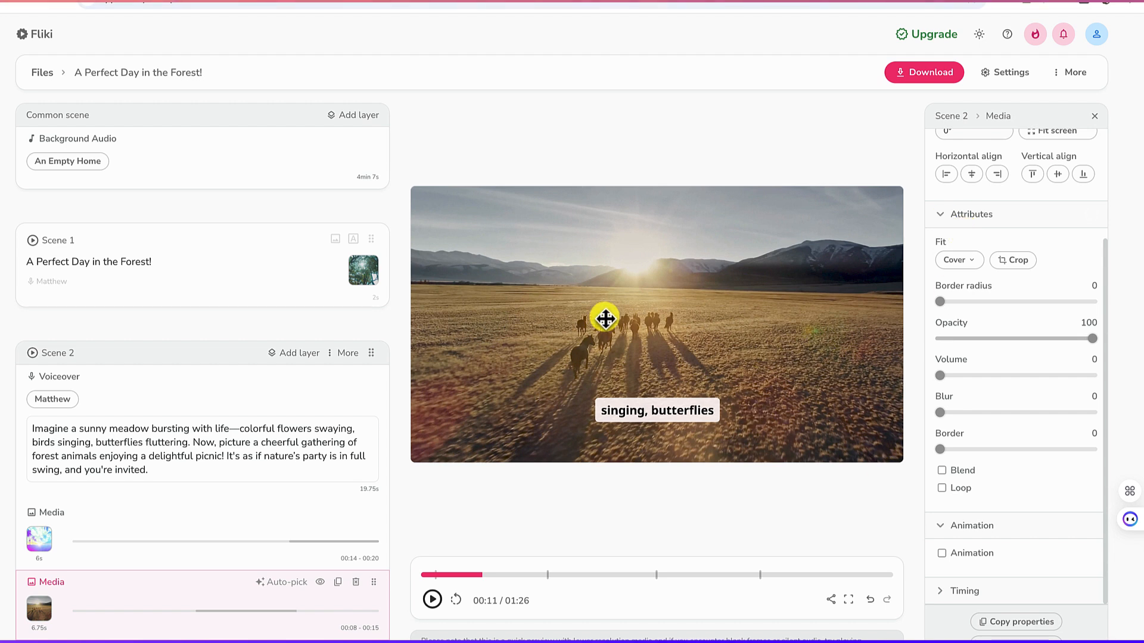
mouse_move(394, 329)
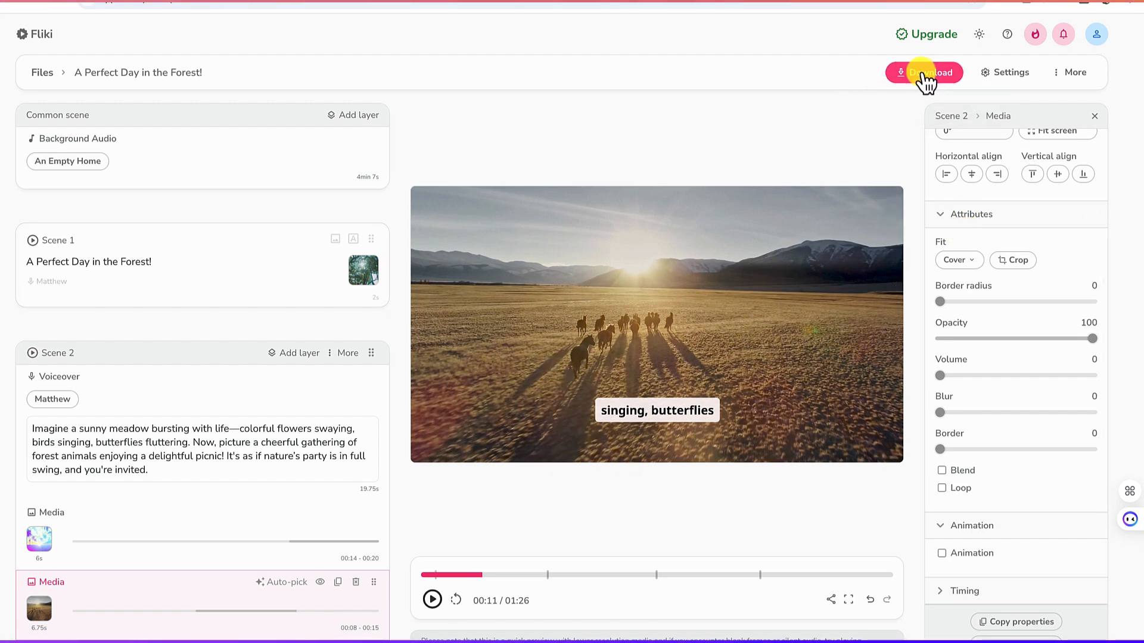
- Export the video at 720p resolution in mp4 format and confirm the export
left_click(924, 73)
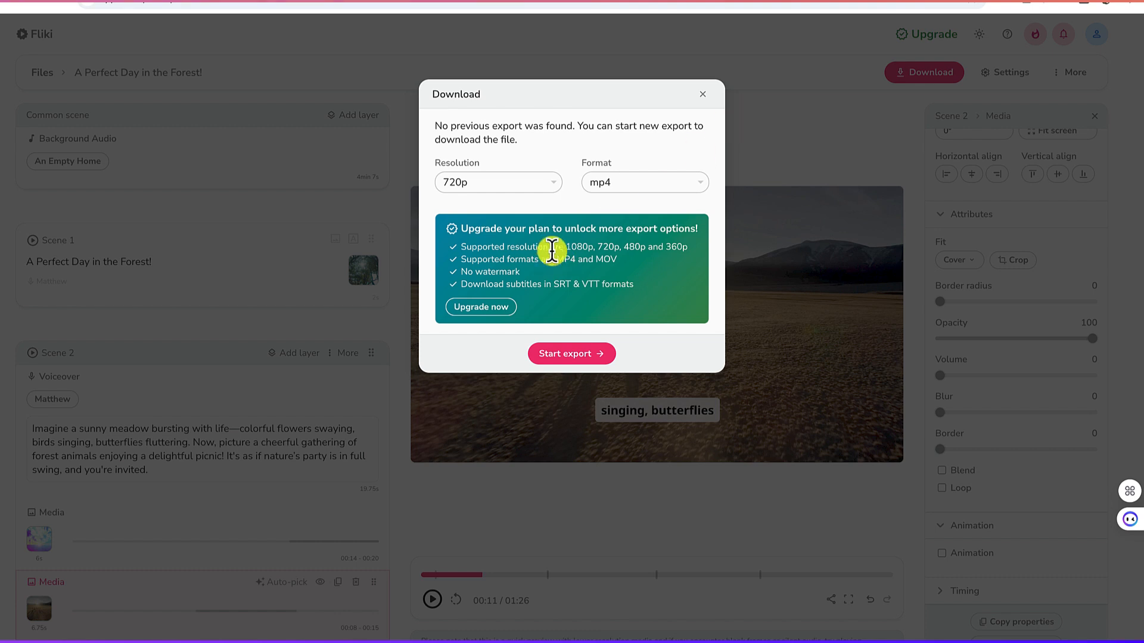
left_click(644, 183)
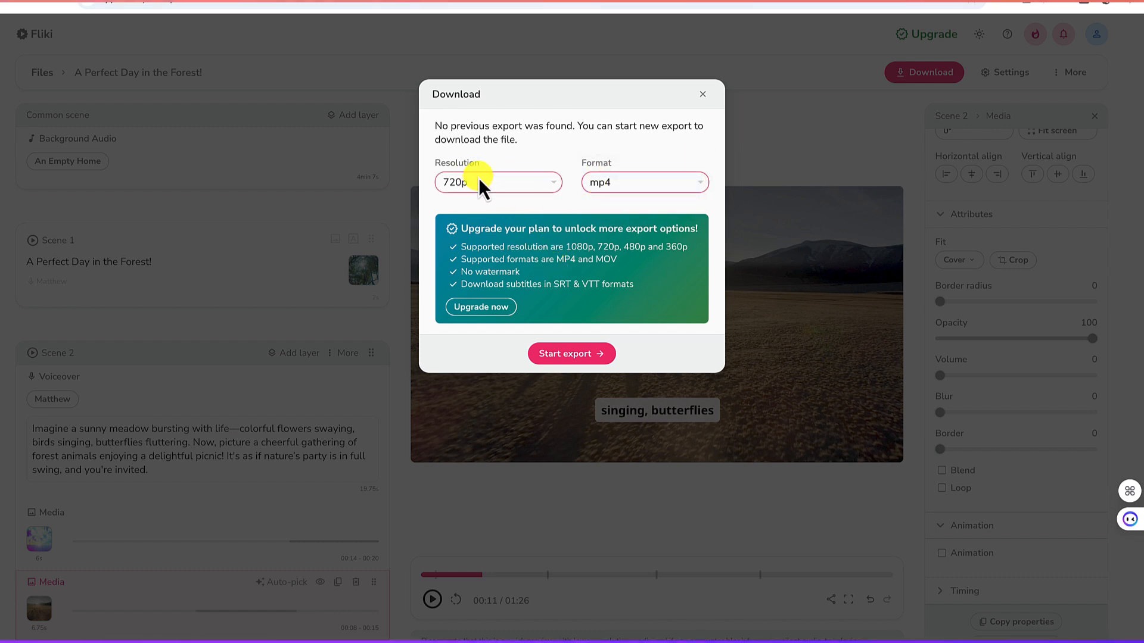
mouse_move(572, 354)
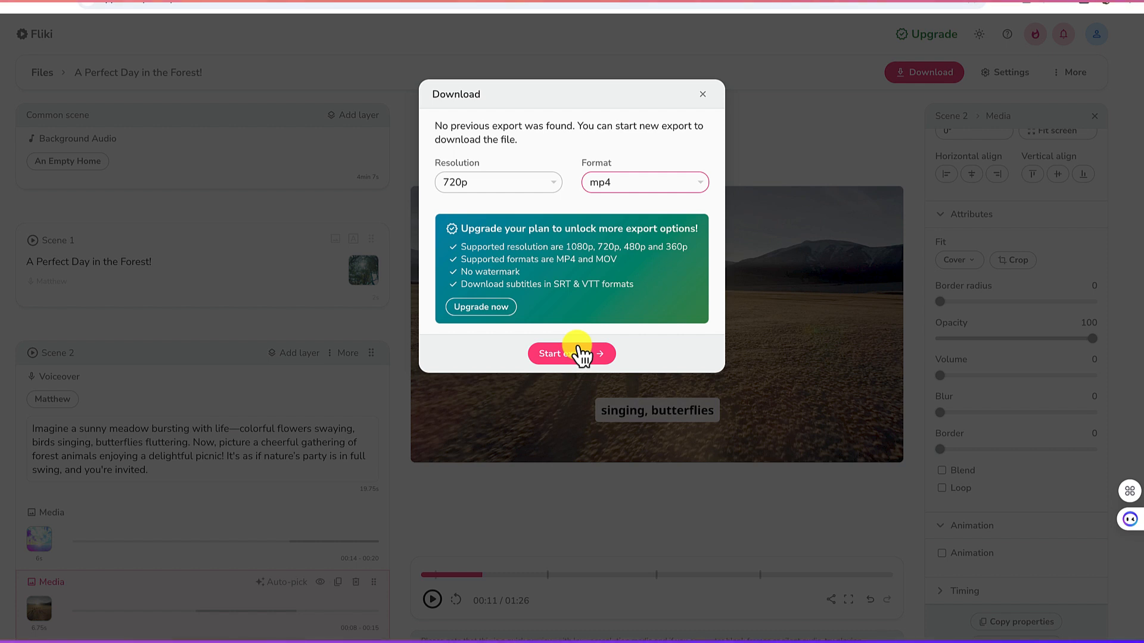
left_click(572, 354)
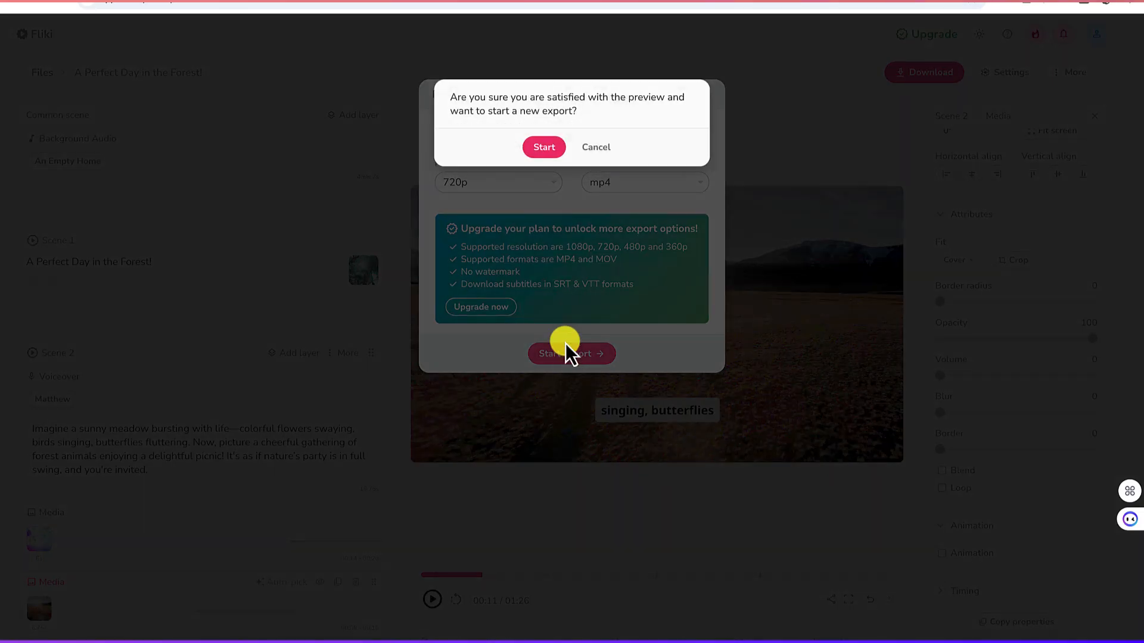
left_click(543, 147)
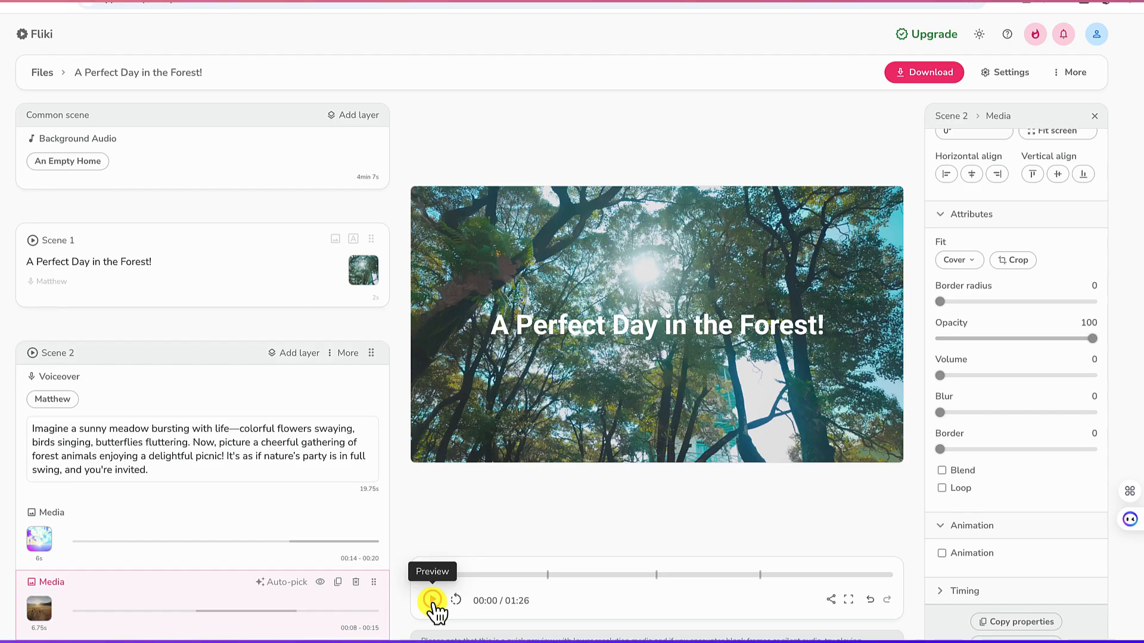
left_click(435, 601)
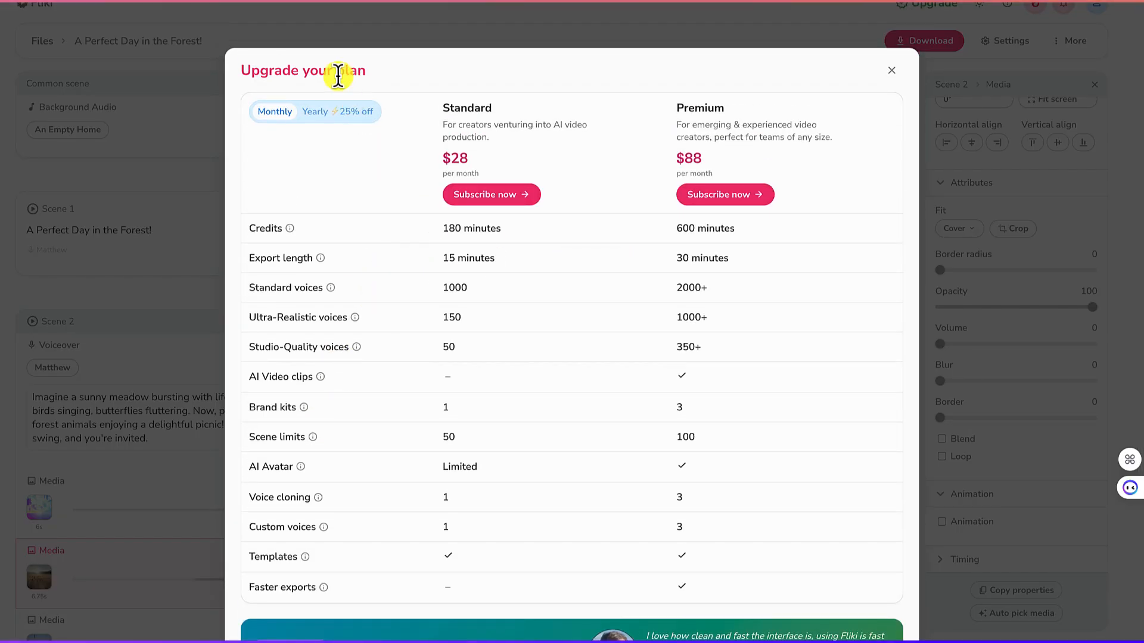
mouse_move(795, 287)
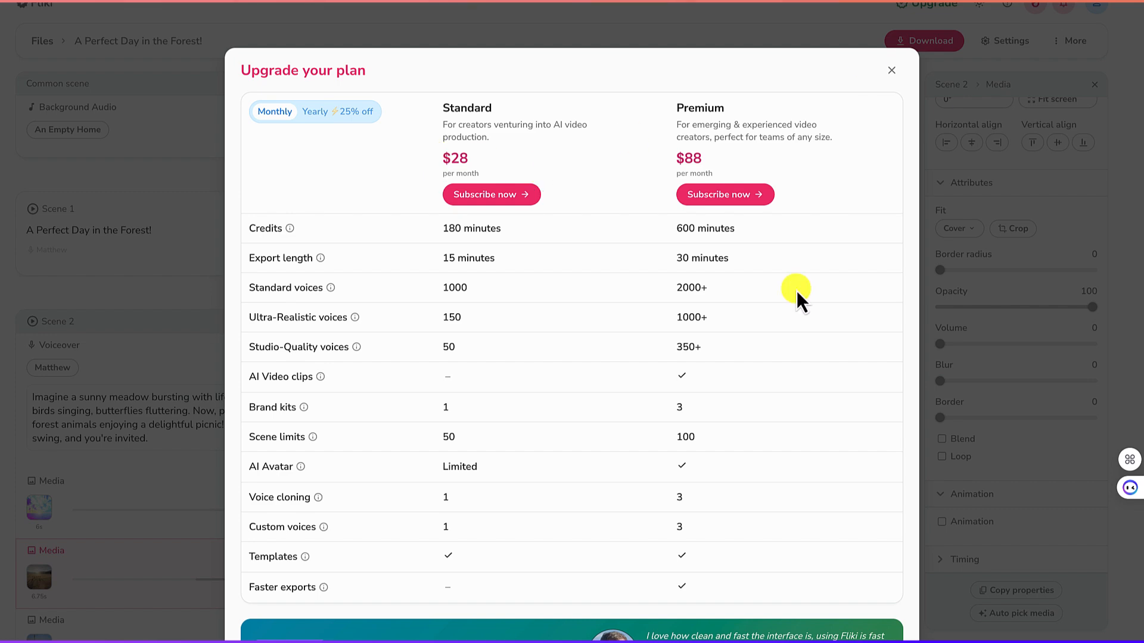
left_click(891, 70)
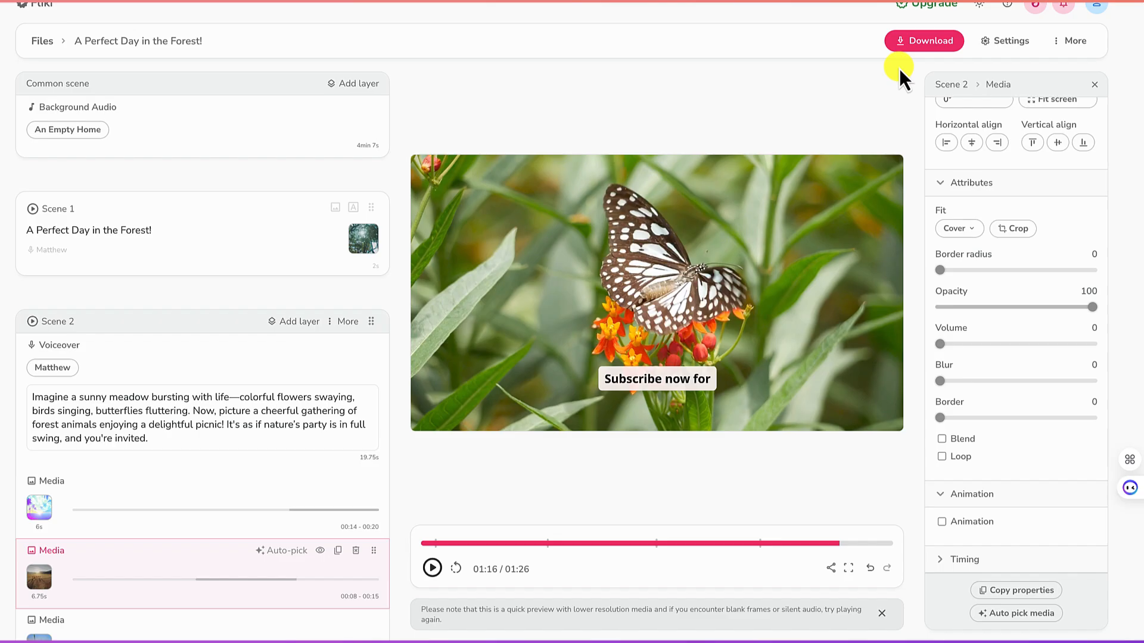